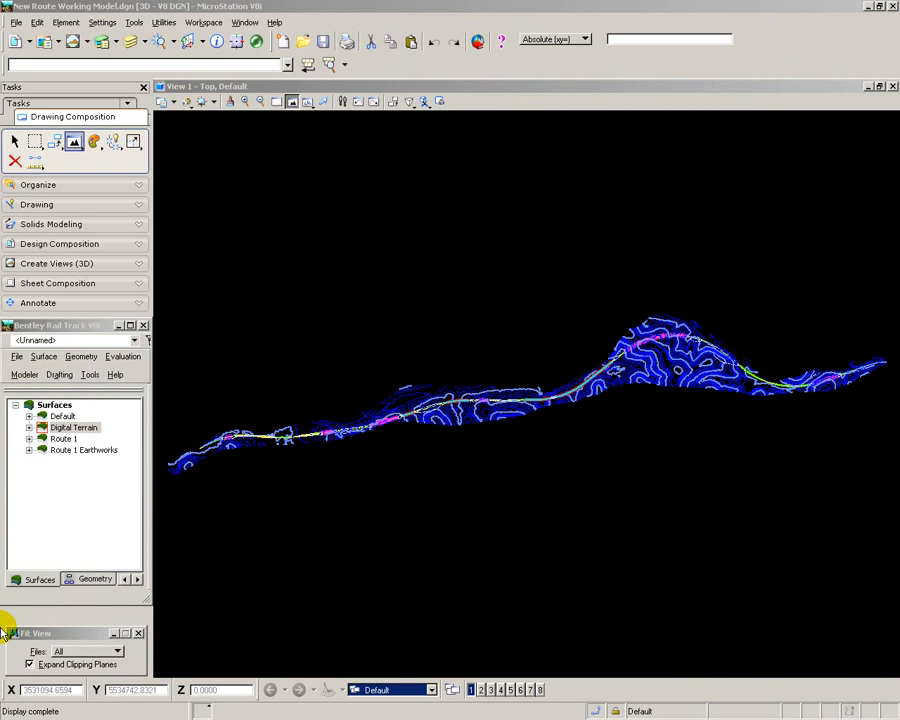
- Open the Create Template library with the Viaduct template's points and components displayed
{"action": "left_click", "coordinate": [24, 374]}
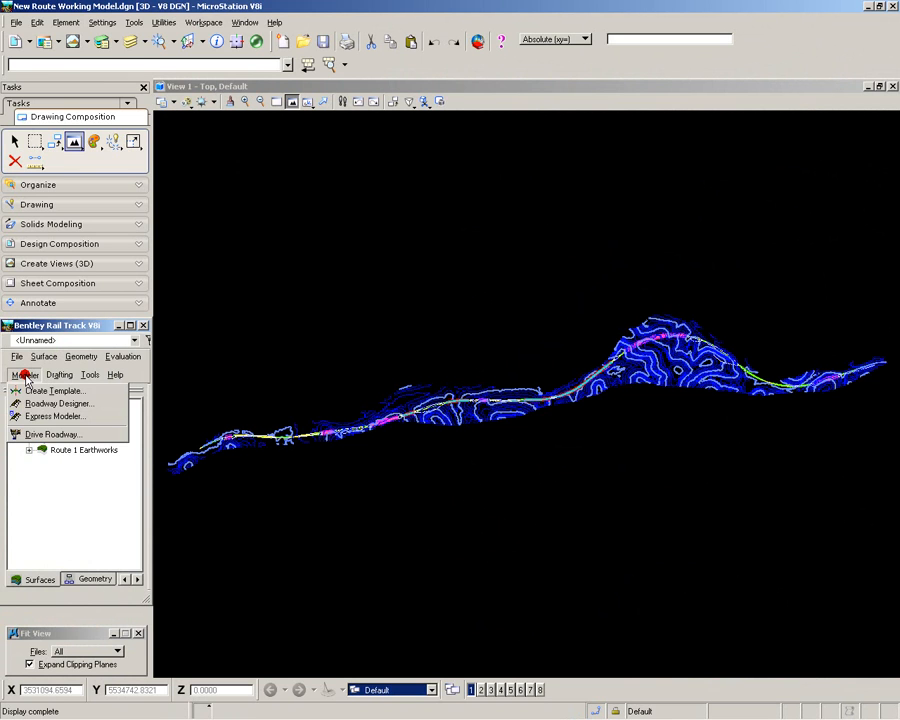
{"action": "left_click", "coordinate": [53, 390]}
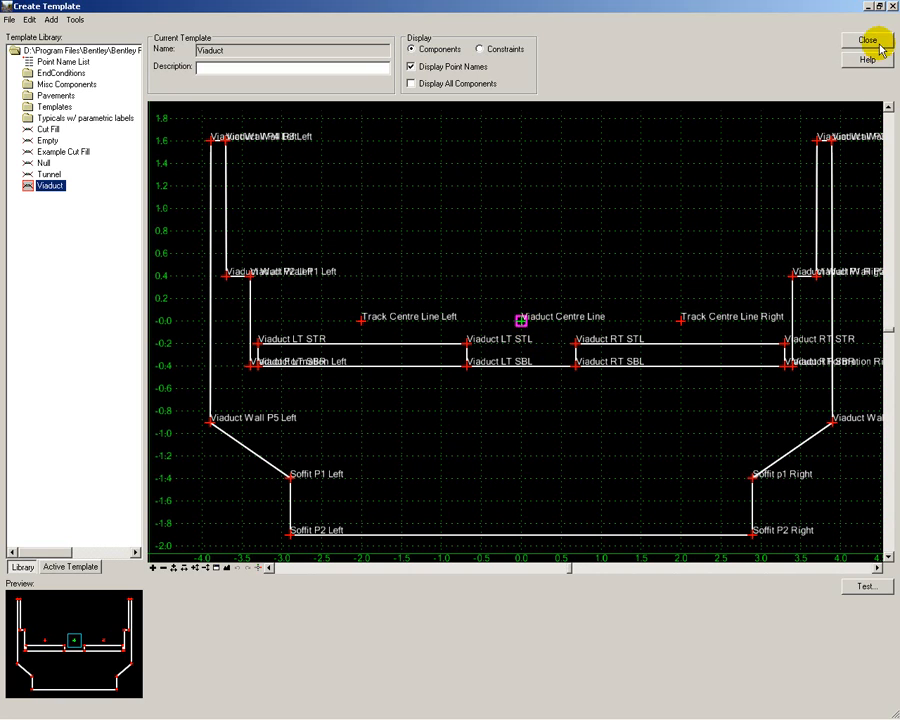
- Close the template editor and start a Surfaces XML report for Route 1's Viaduct Centre Line
{"action": "left_click", "coordinate": [868, 40]}
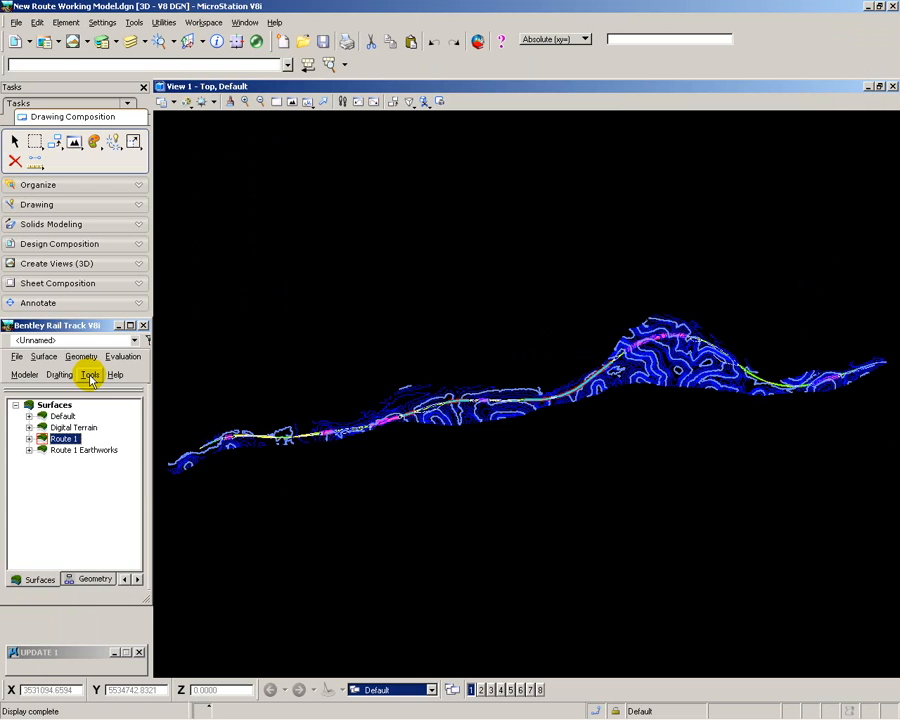
{"action": "left_click", "coordinate": [90, 374]}
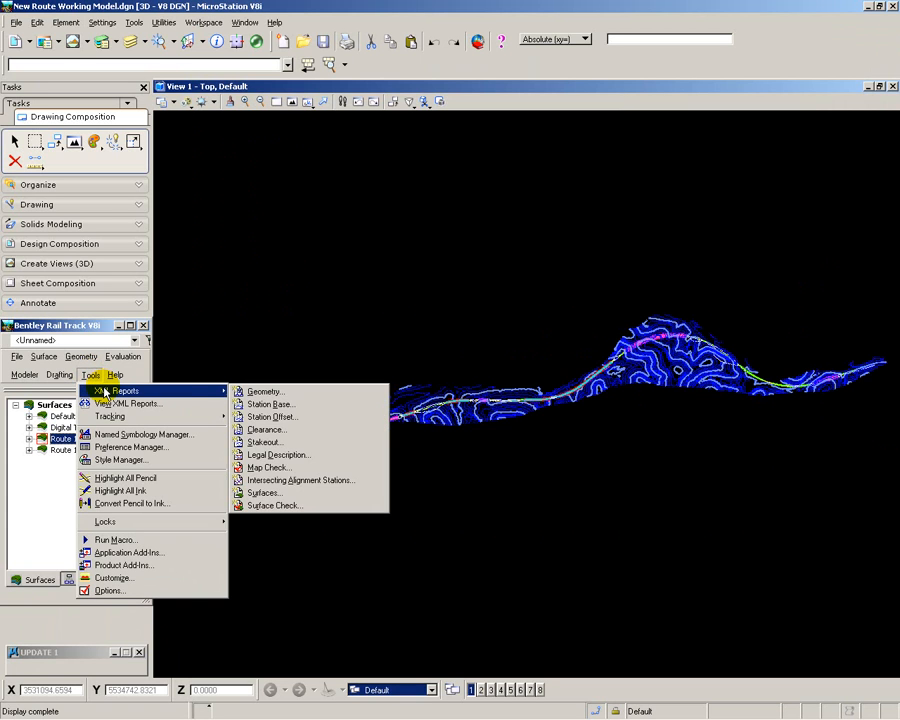
{"action": "mouse_move", "coordinate": [264, 492]}
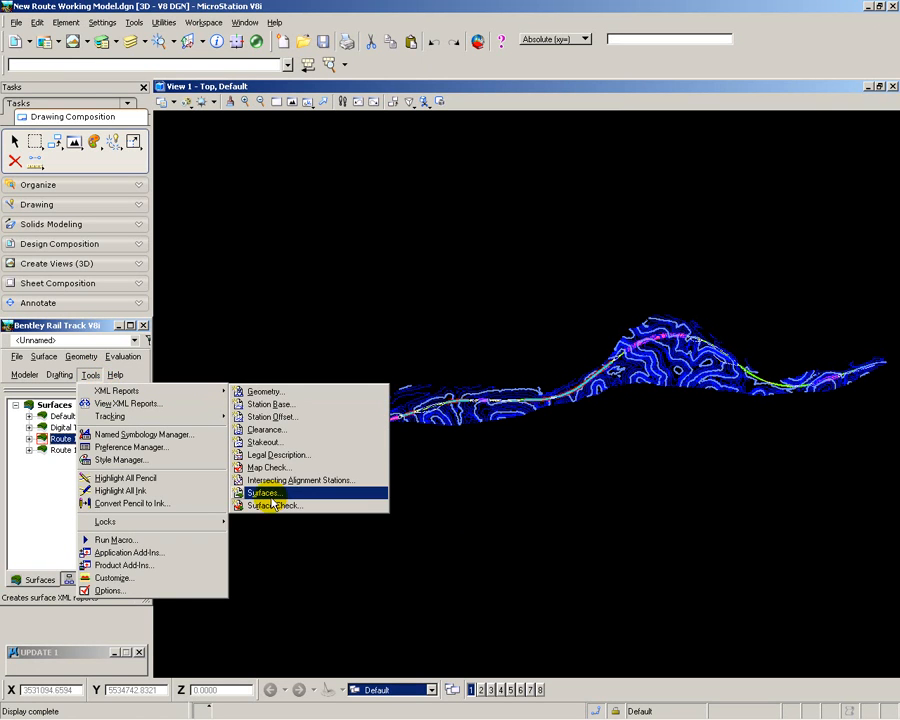
{"action": "left_click", "coordinate": [264, 492]}
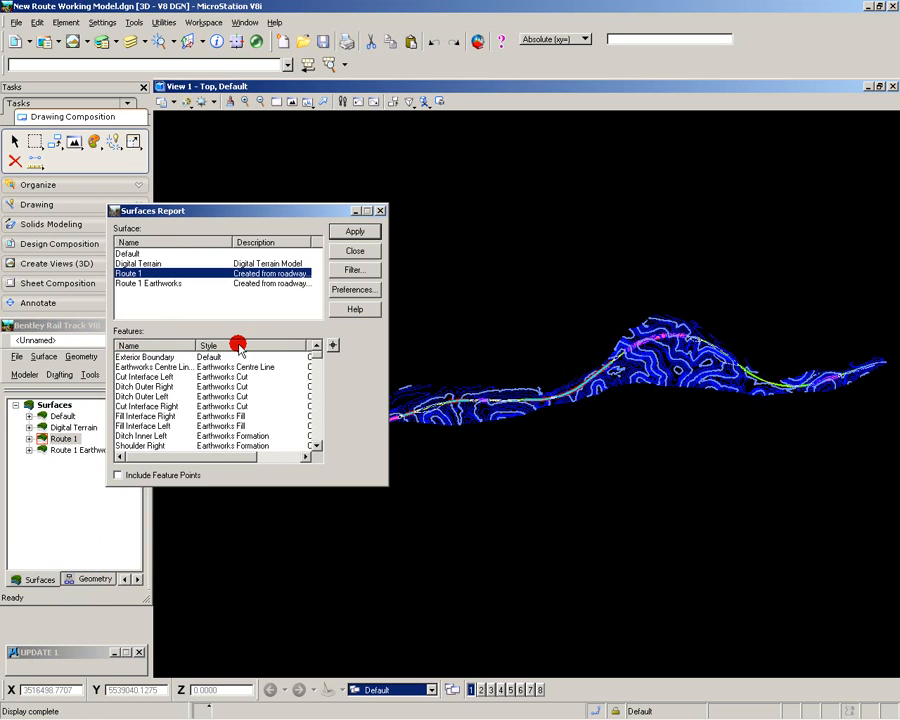
{"action": "left_click", "coordinate": [316, 345]}
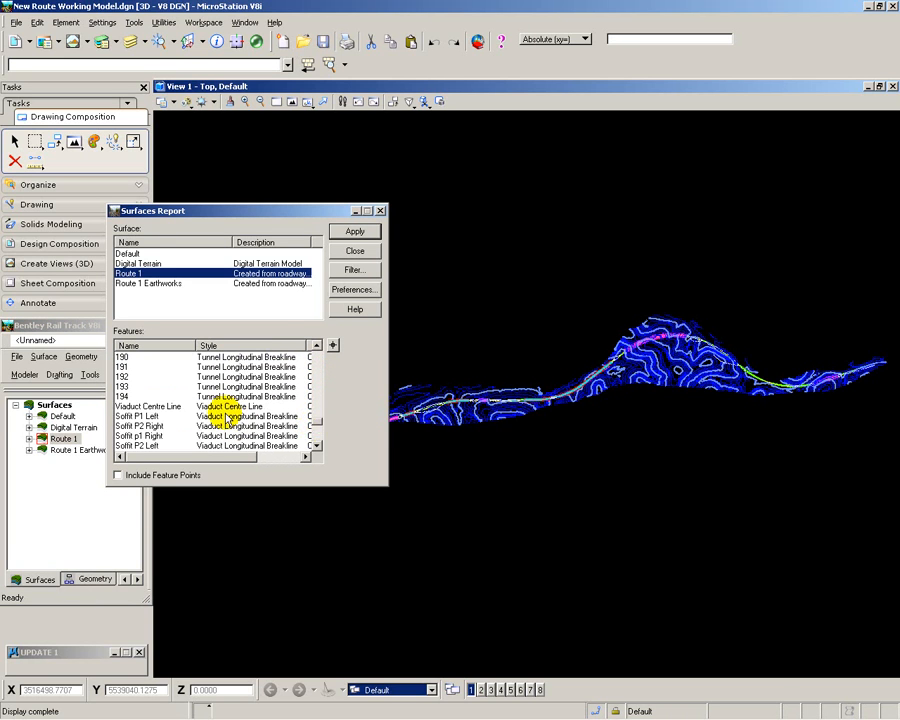
{"action": "left_click", "coordinate": [148, 406]}
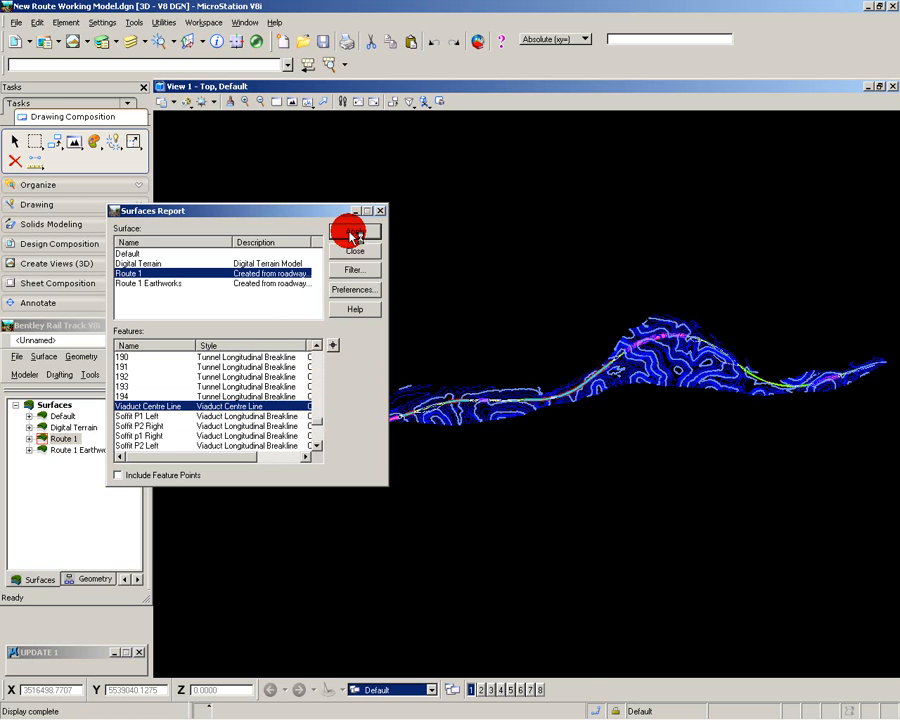
- Generate the Quantity Takeoff Report for Track, Tunnel and Viaduct Centre Line costs
{"action": "left_click", "coordinate": [352, 235]}
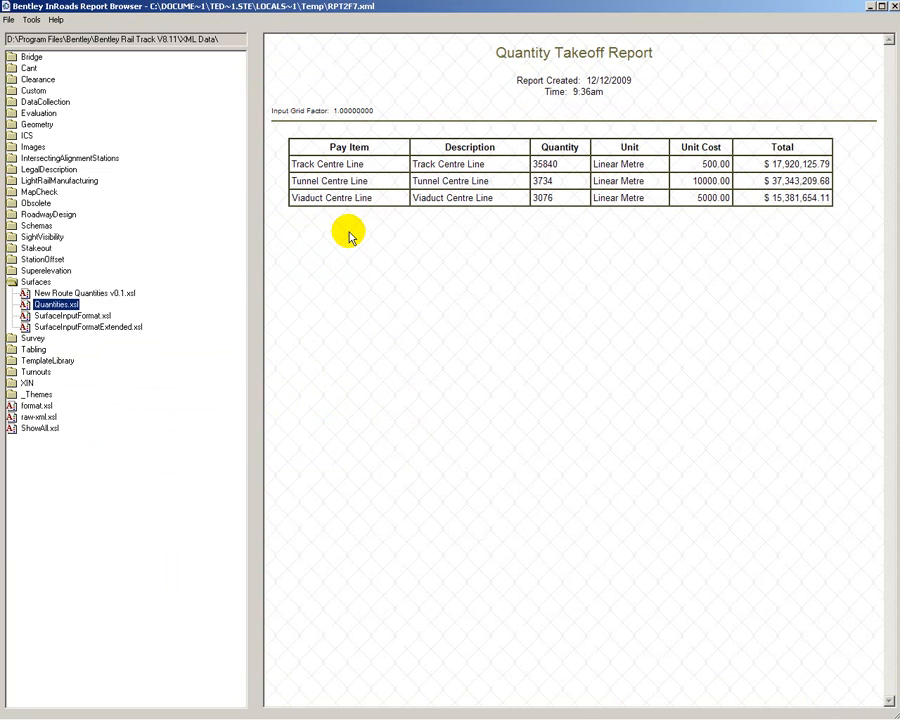
{"action": "mouse_move", "coordinate": [350, 222]}
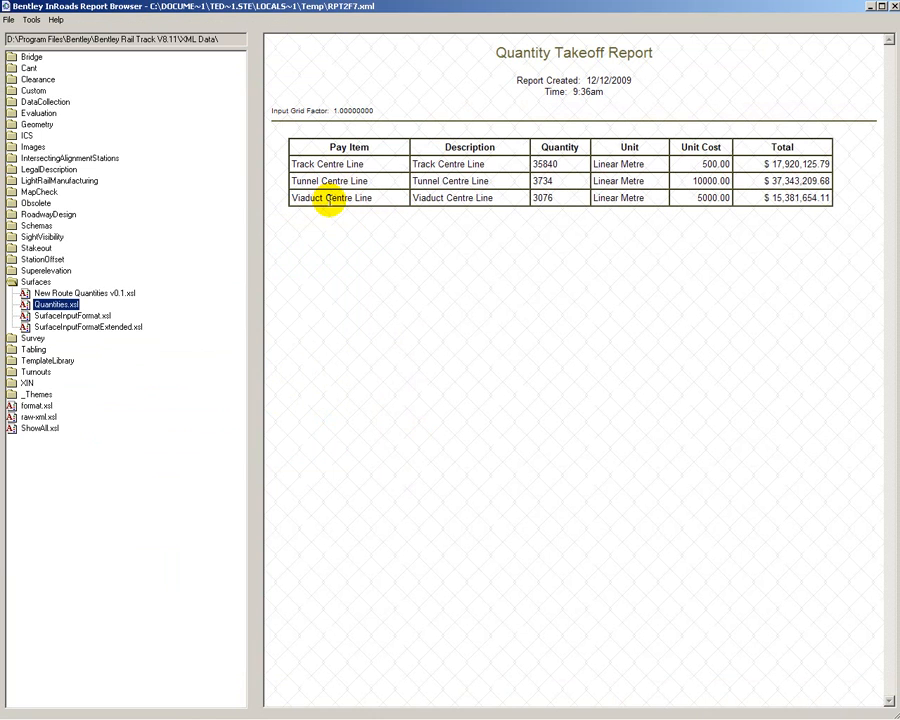
{"action": "mouse_move", "coordinate": [632, 164]}
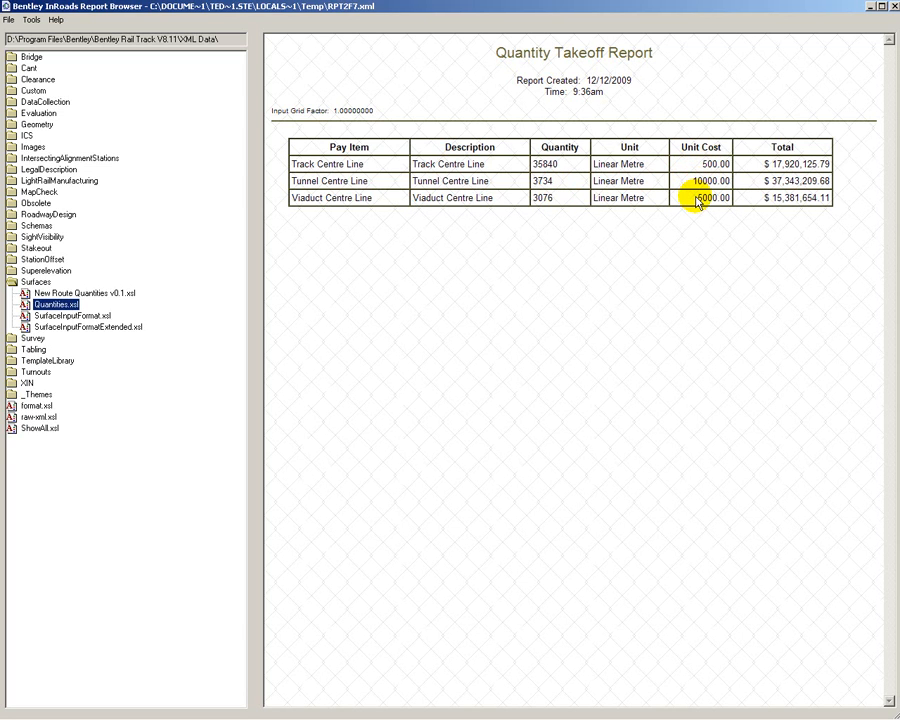
{"action": "mouse_move", "coordinate": [432, 424]}
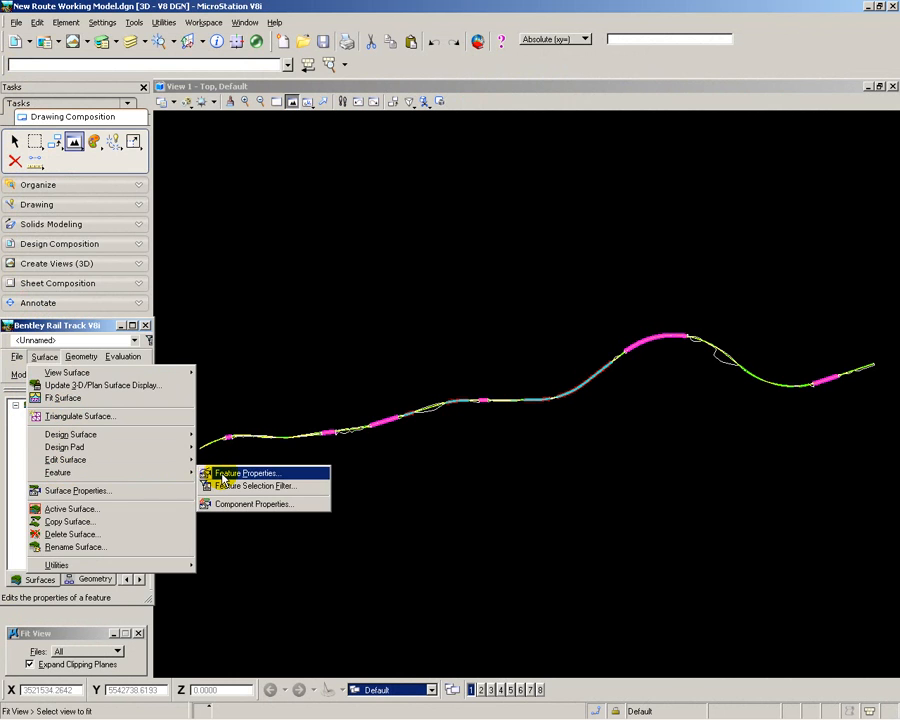
{"action": "left_click", "coordinate": [246, 473]}
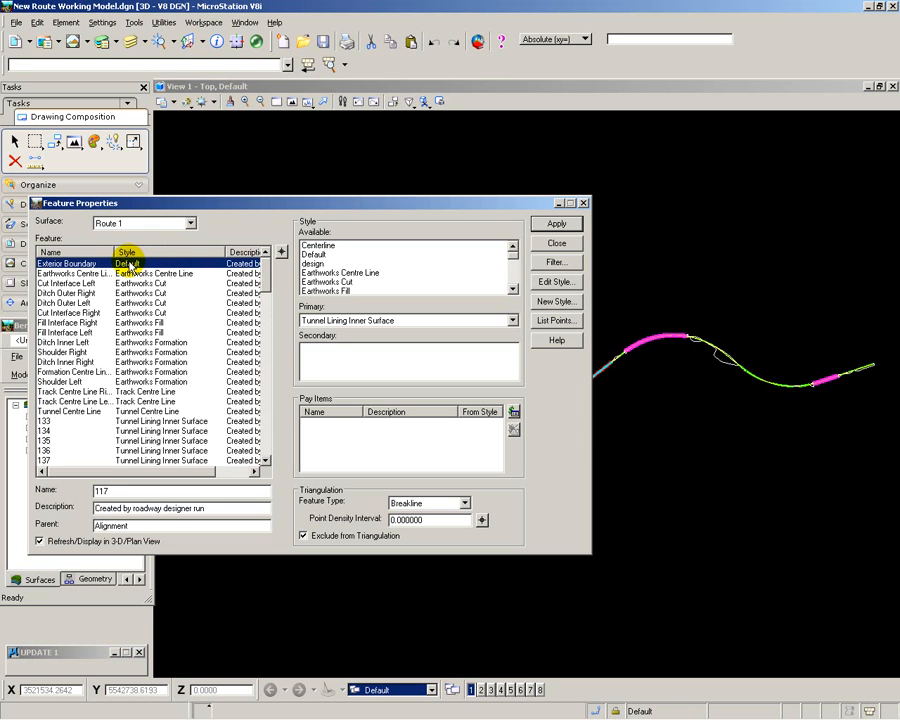
{"action": "left_click", "coordinate": [304, 535]}
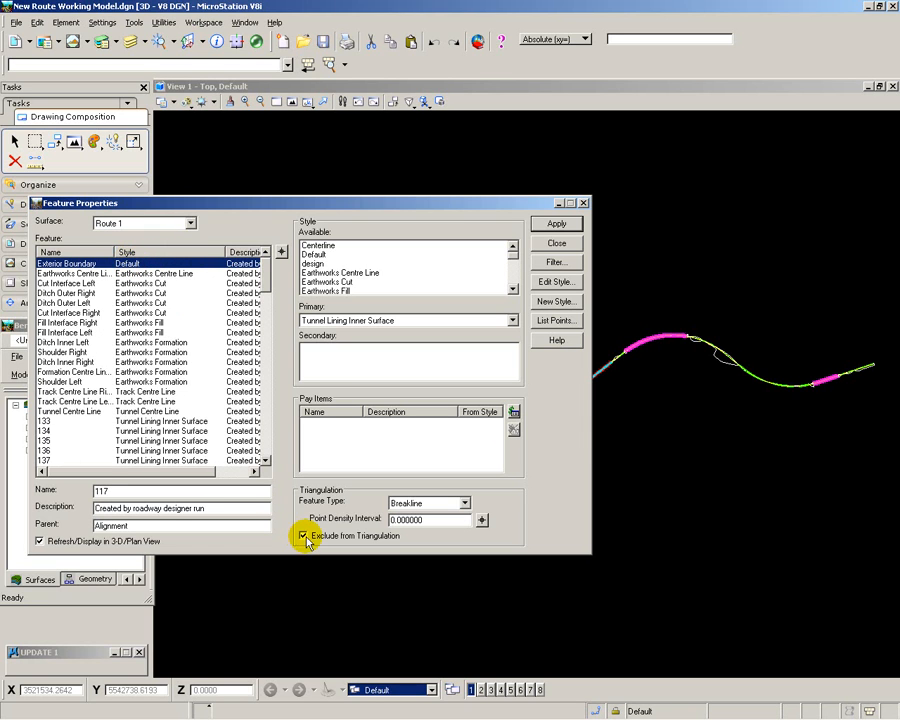
{"action": "left_click", "coordinate": [68, 312]}
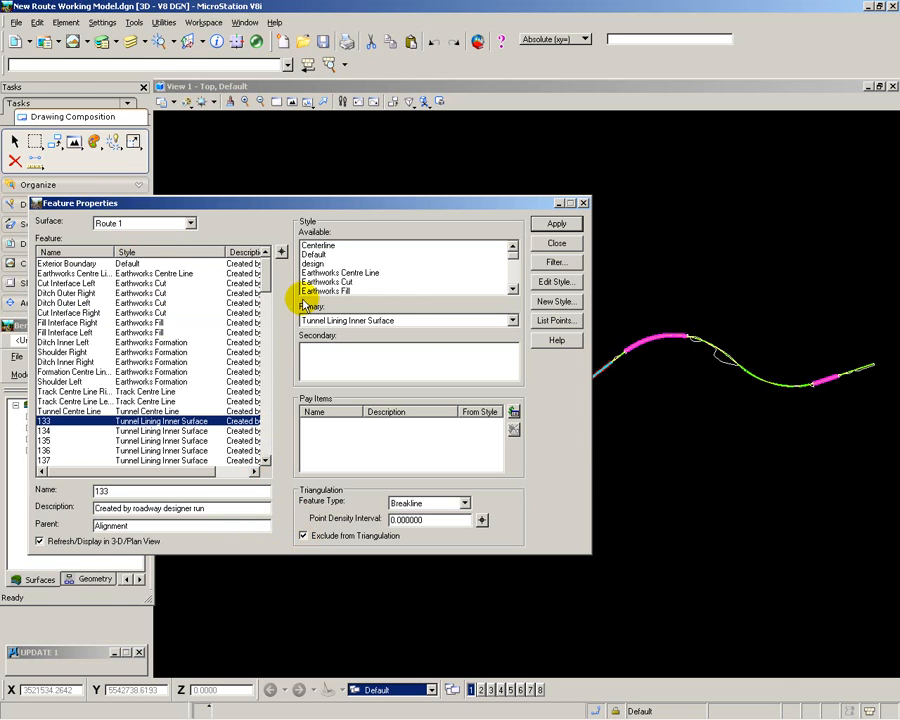
{"action": "left_click", "coordinate": [557, 243]}
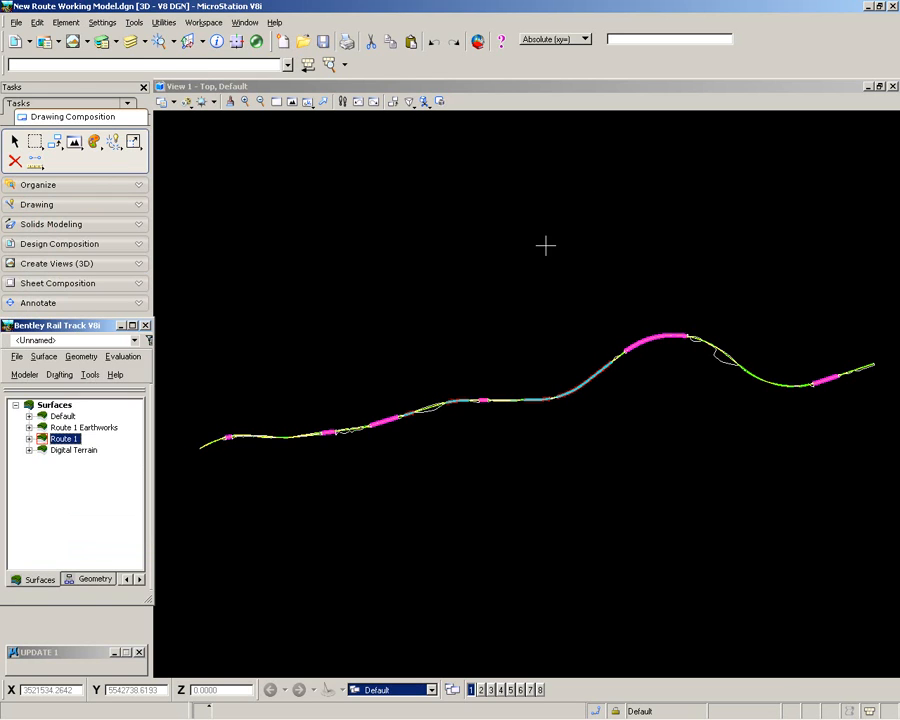
- Triangulate the Route 1 surface and draw its triangles in View 1
{"action": "left_click", "coordinate": [44, 356]}
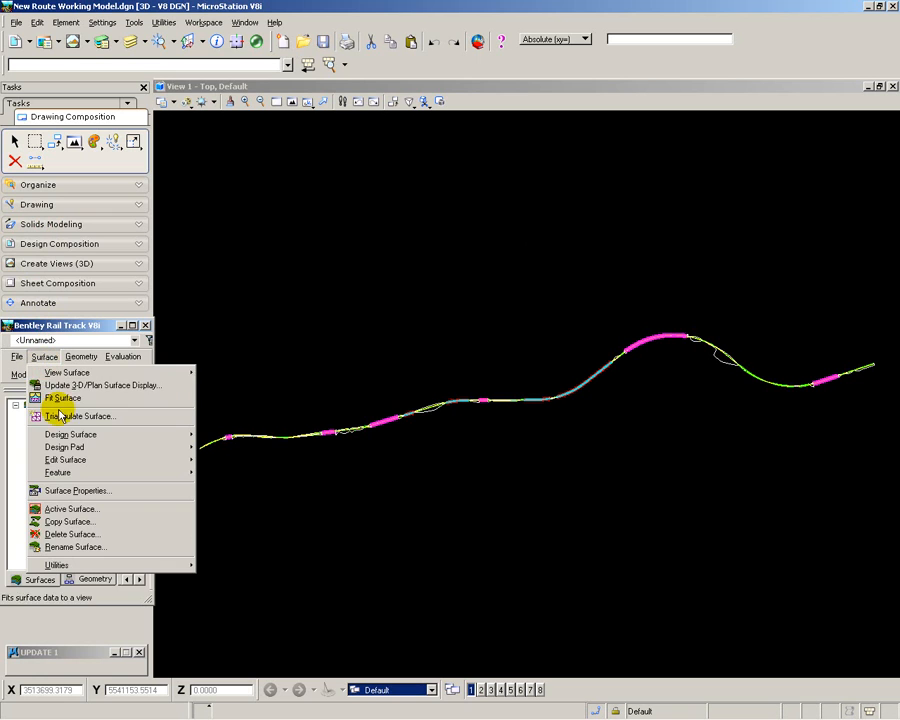
{"action": "left_click", "coordinate": [83, 416]}
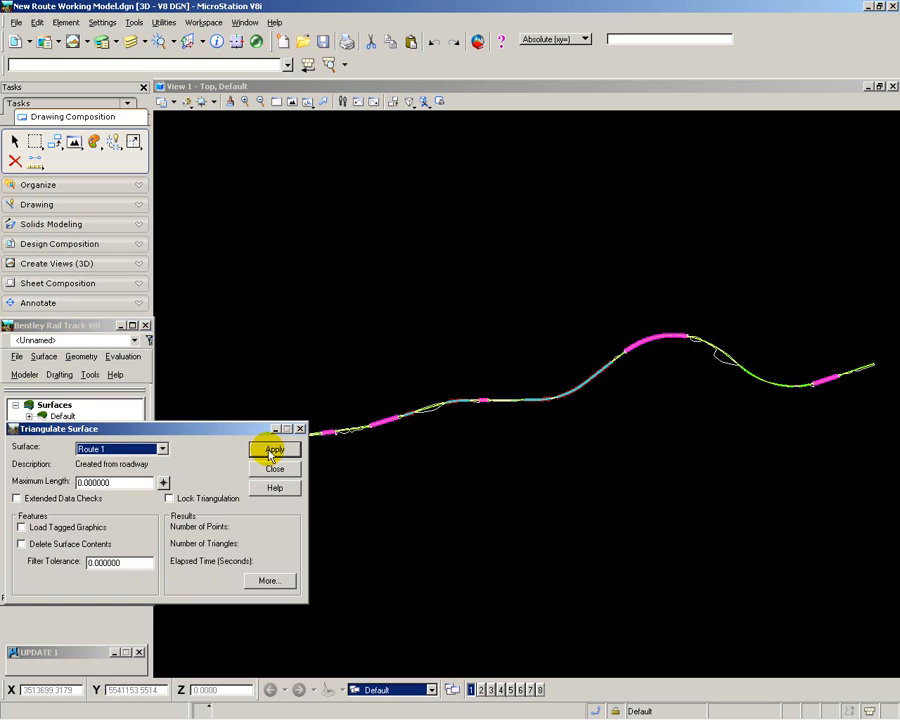
{"action": "left_click", "coordinate": [274, 448]}
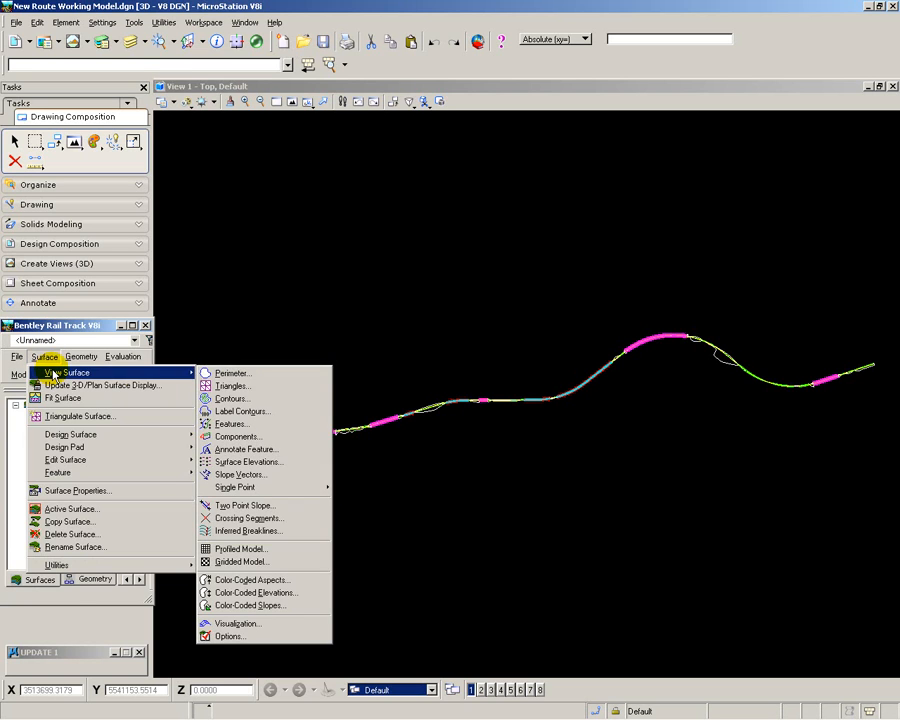
{"action": "left_click", "coordinate": [232, 386]}
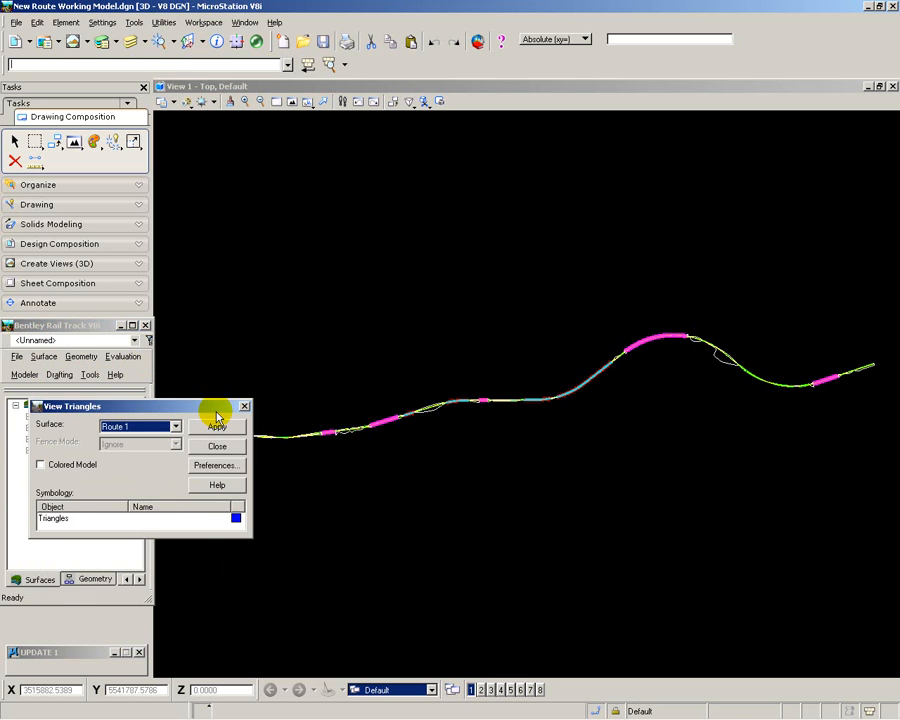
{"action": "left_click", "coordinate": [217, 426]}
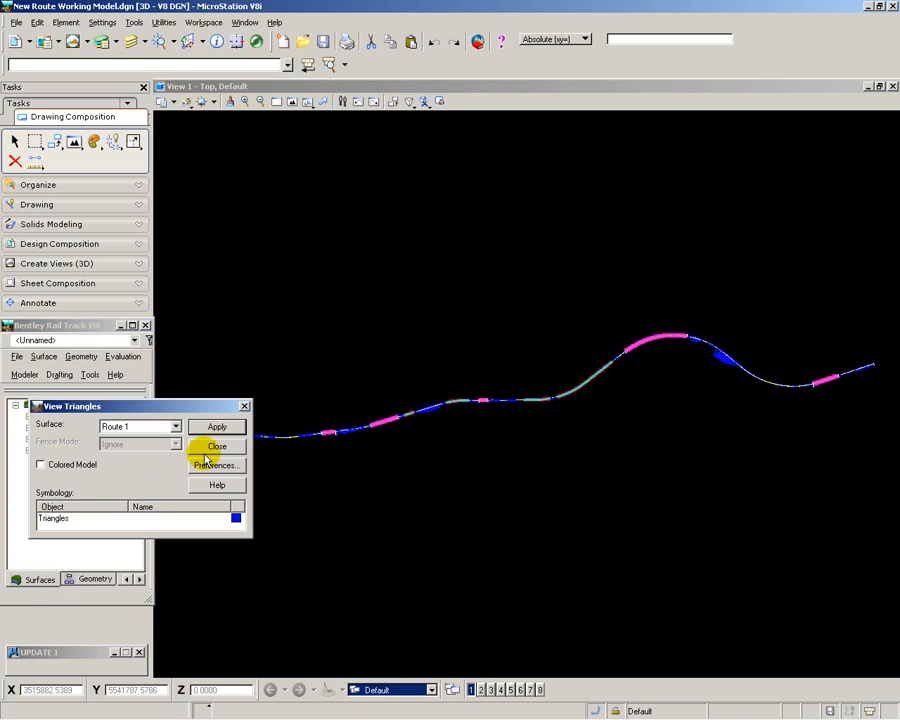
{"action": "left_click", "coordinate": [217, 446]}
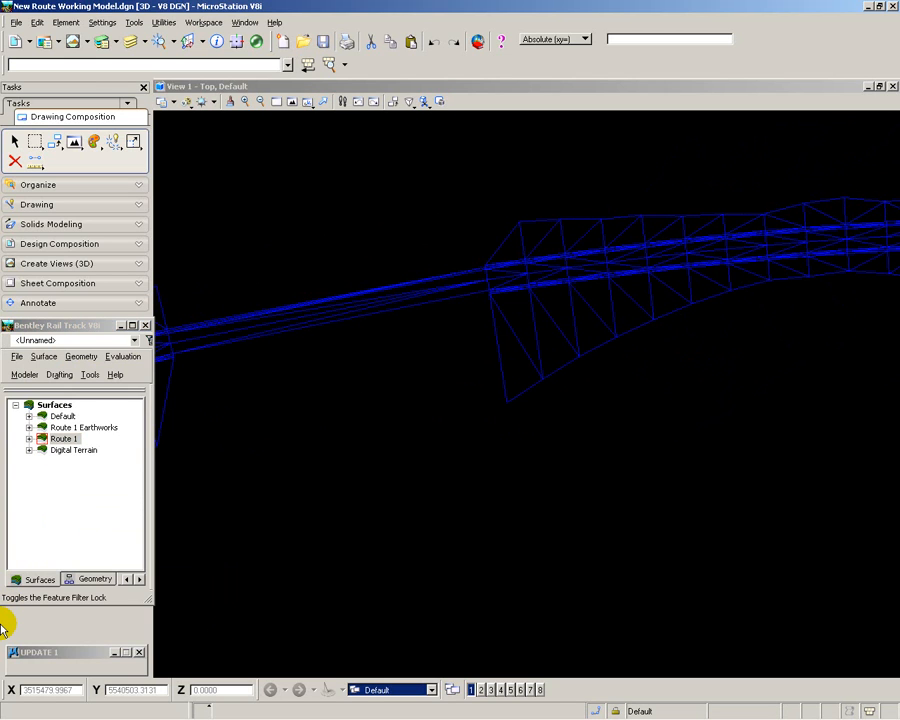
{"action": "mouse_move", "coordinate": [35, 585]}
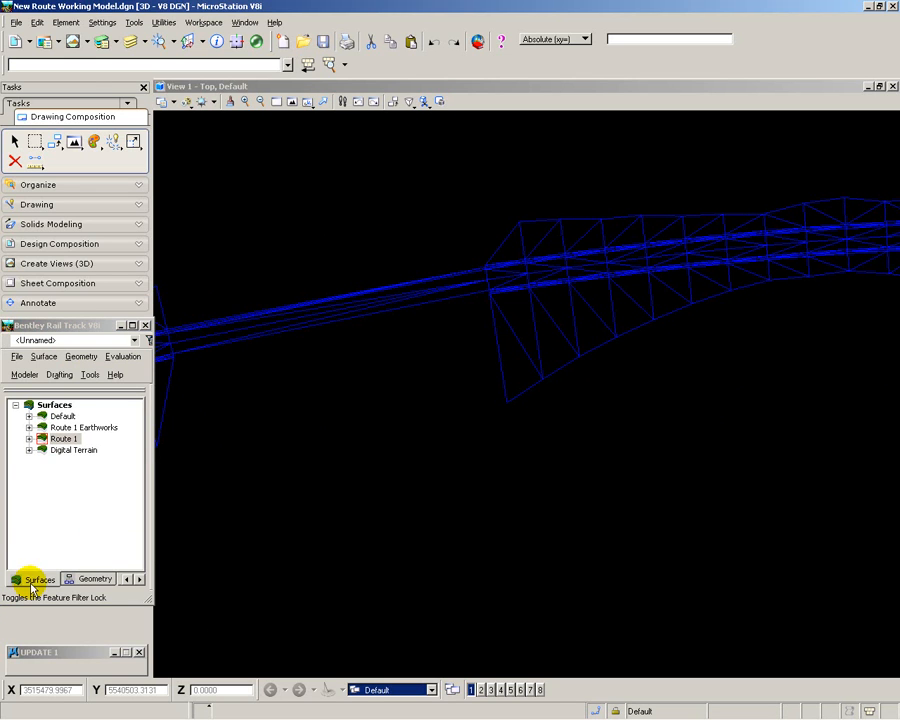
- Delete stray triangles from the Route 1 surface, then fit the whole model in view
{"action": "left_click", "coordinate": [43, 356]}
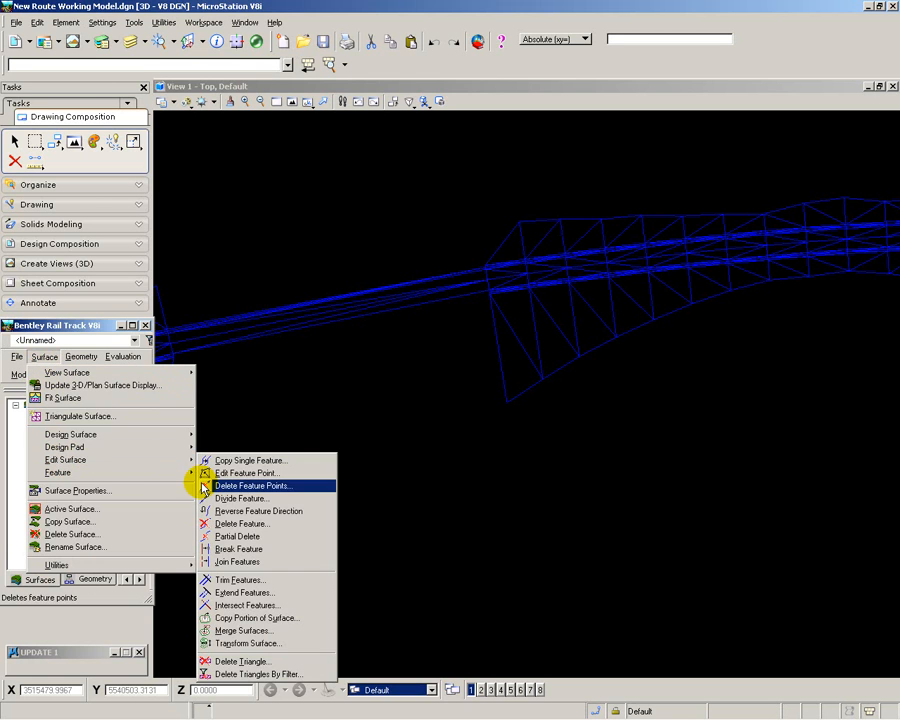
{"action": "left_click", "coordinate": [241, 661]}
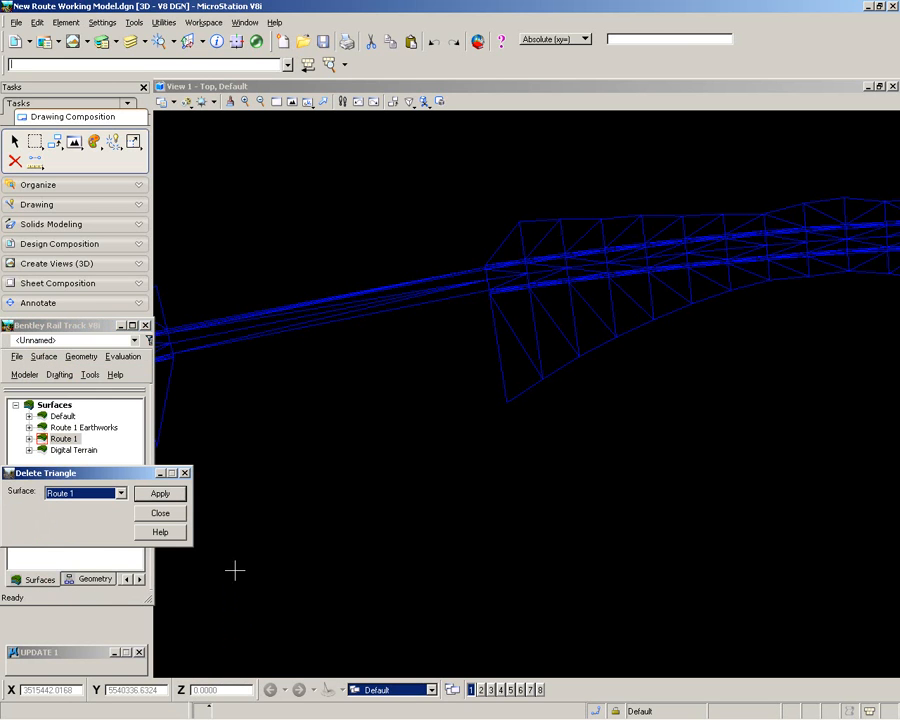
{"action": "left_click", "coordinate": [159, 512]}
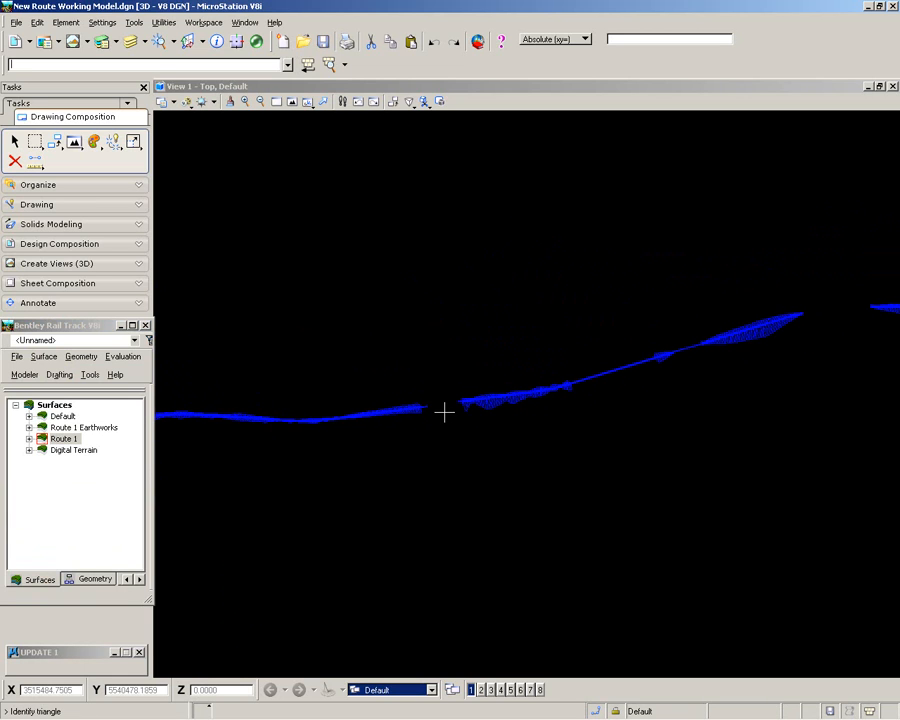
{"action": "mouse_move", "coordinate": [532, 472]}
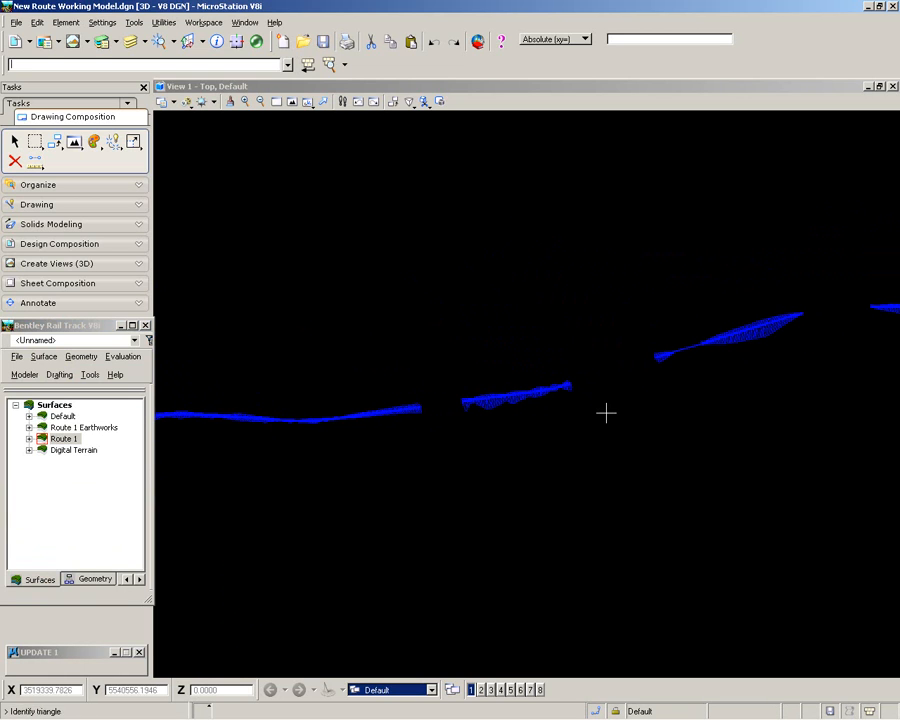
{"action": "mouse_move", "coordinate": [693, 405]}
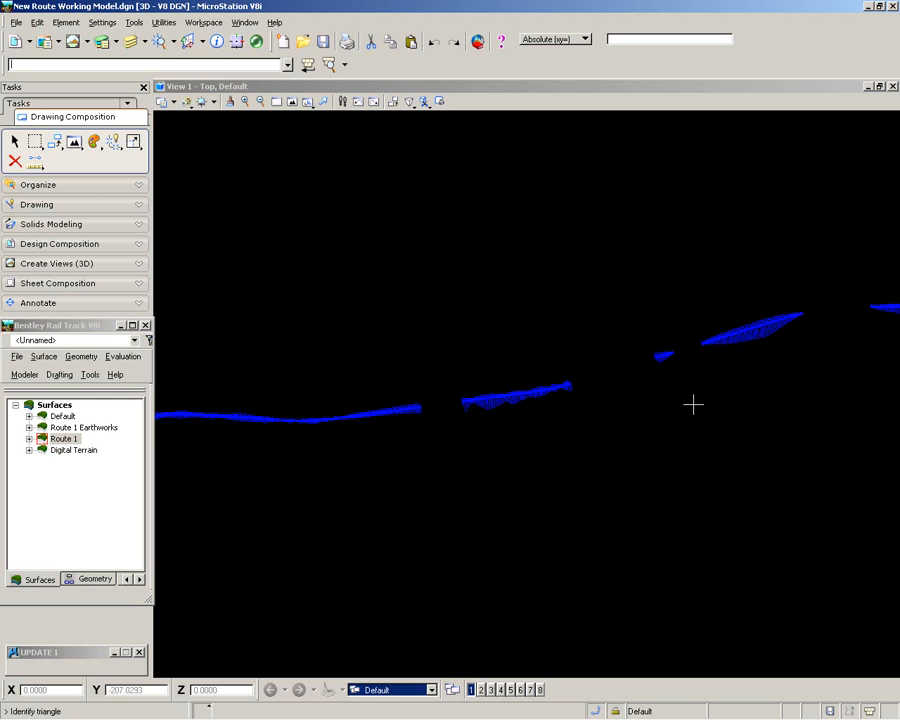
{"action": "left_click", "coordinate": [122, 356]}
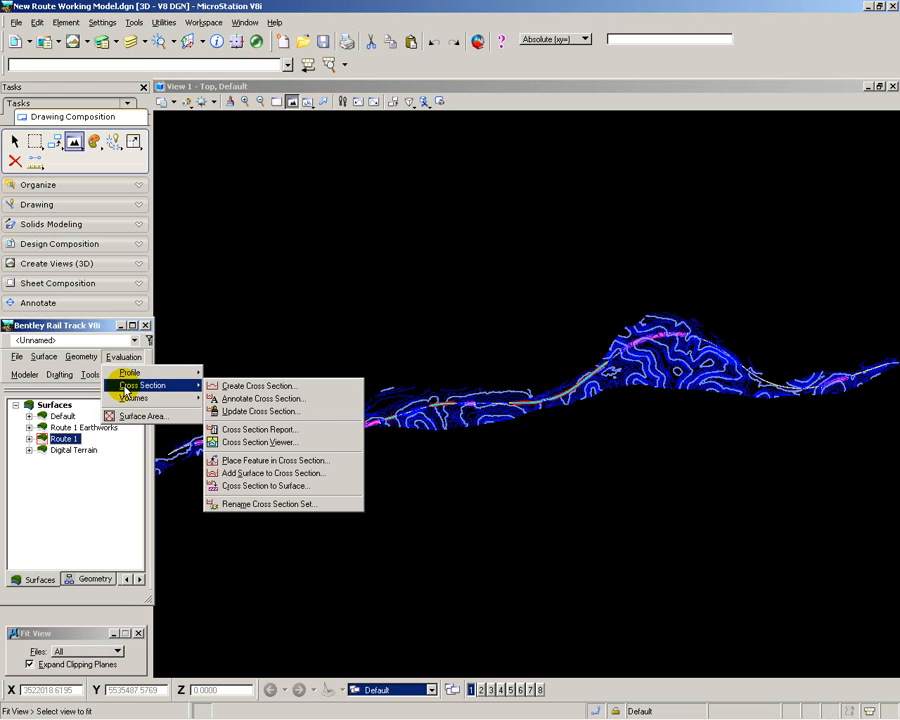
{"action": "mouse_move", "coordinate": [262, 386]}
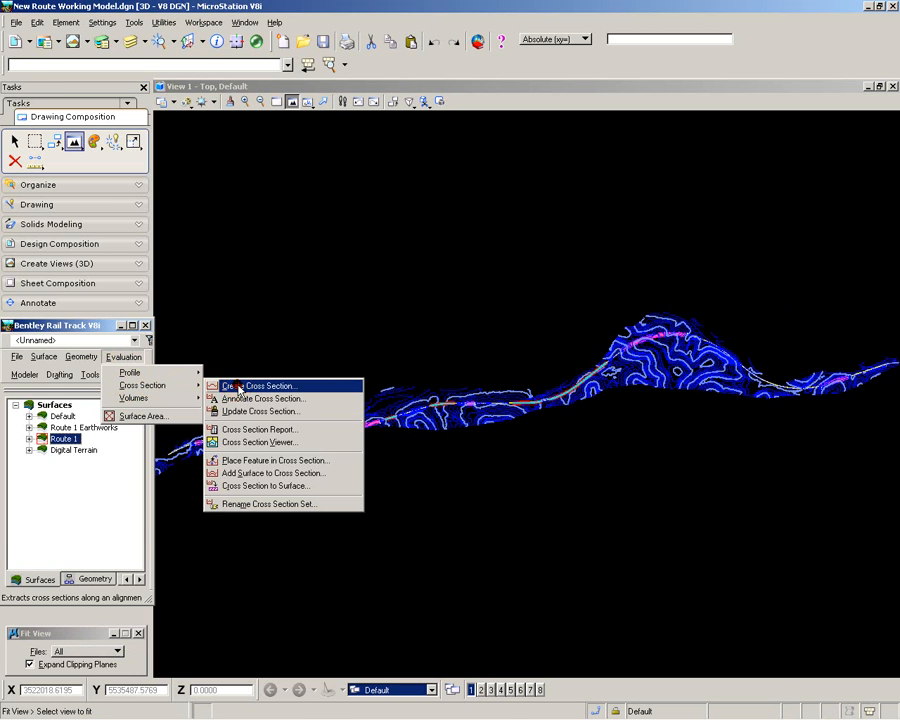
- Load the Route 1 preference and cut sections through Route 1 and Digital Terrain surfaces
{"action": "left_click", "coordinate": [263, 386]}
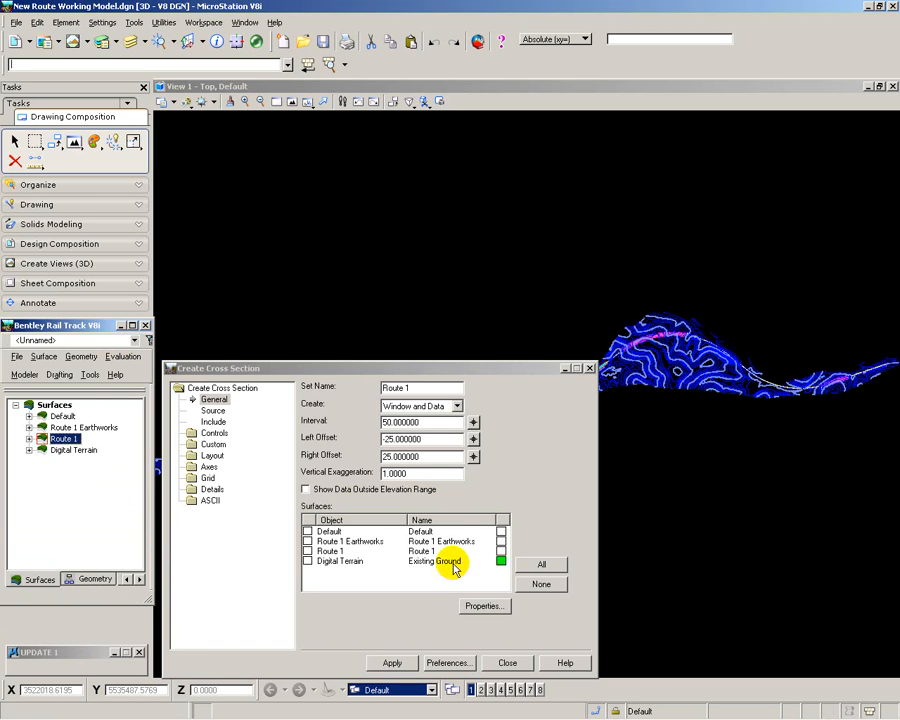
{"action": "left_click", "coordinate": [448, 662]}
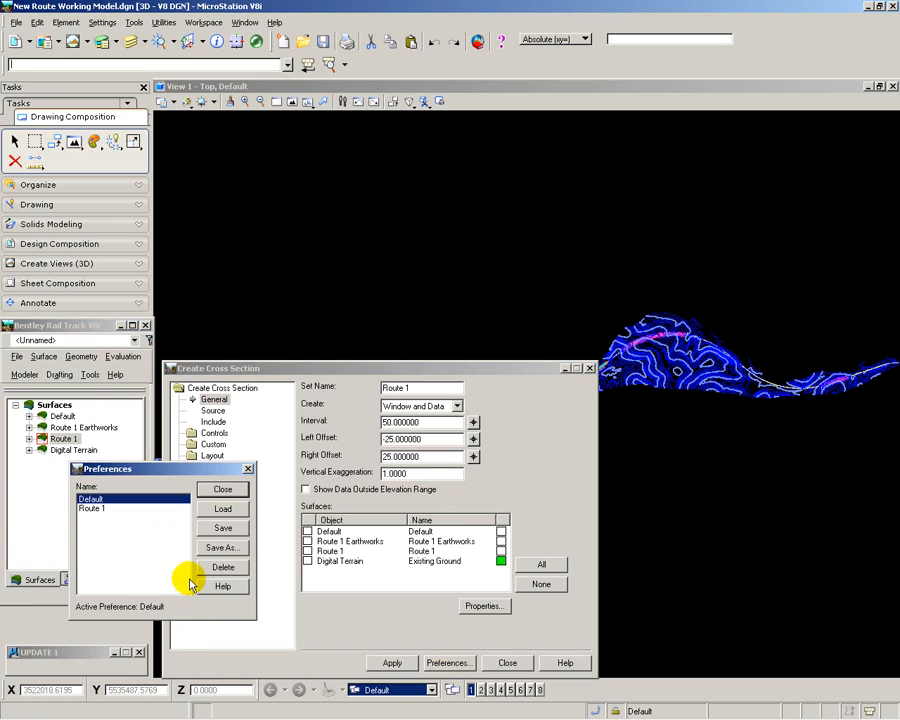
{"action": "left_click", "coordinate": [91, 508]}
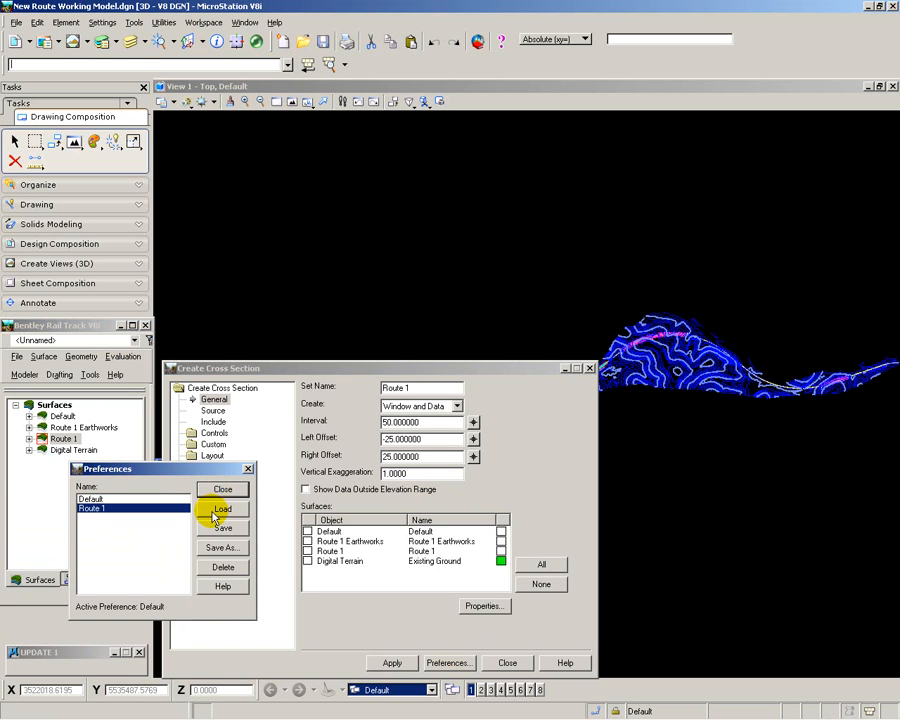
{"action": "left_click", "coordinate": [222, 509]}
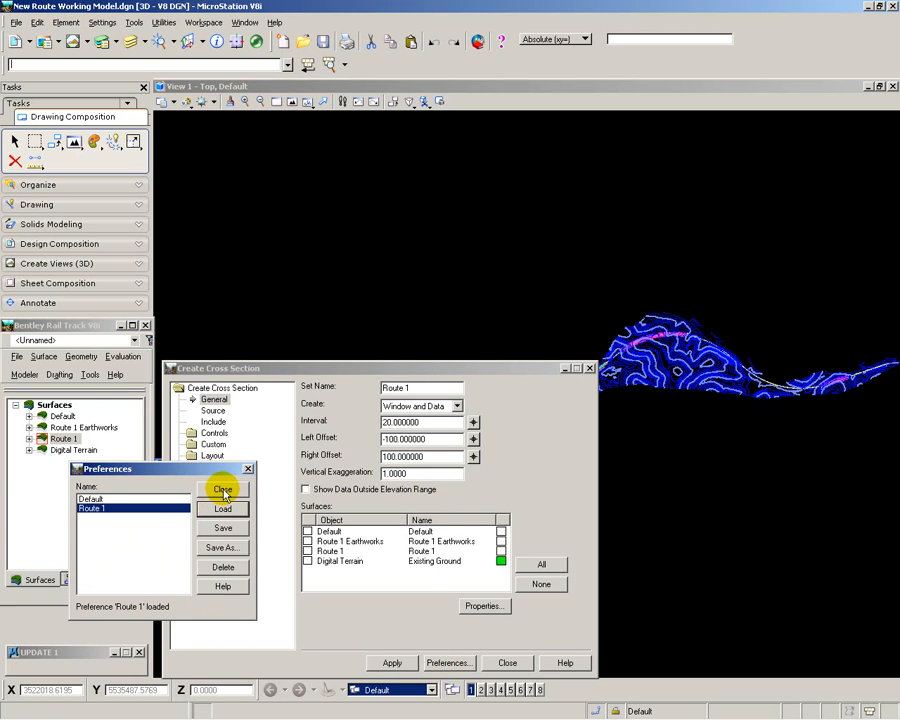
{"action": "left_click", "coordinate": [223, 489]}
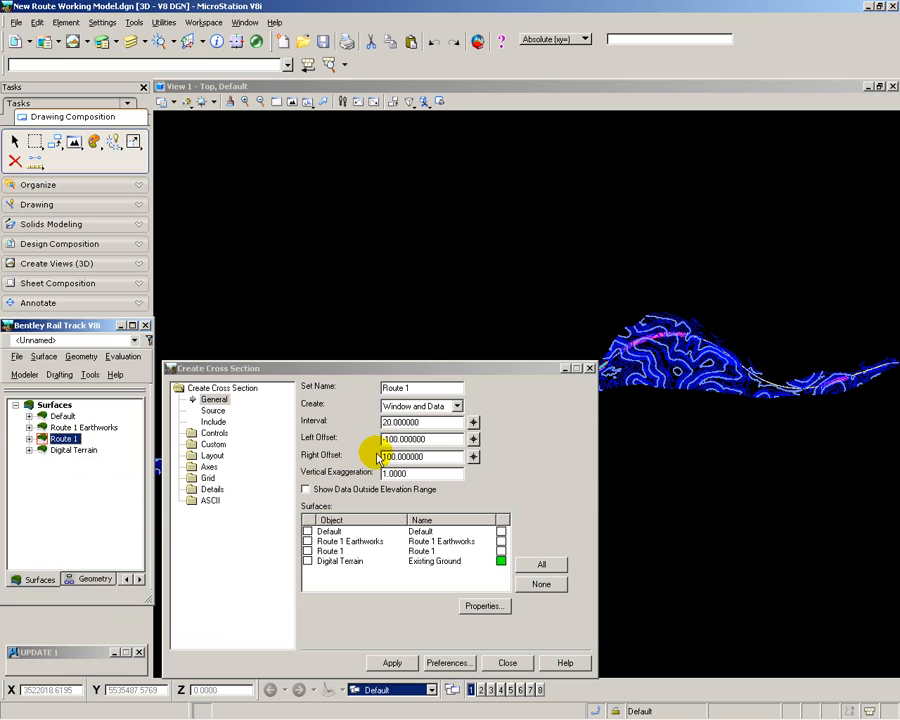
{"action": "left_click", "coordinate": [420, 456]}
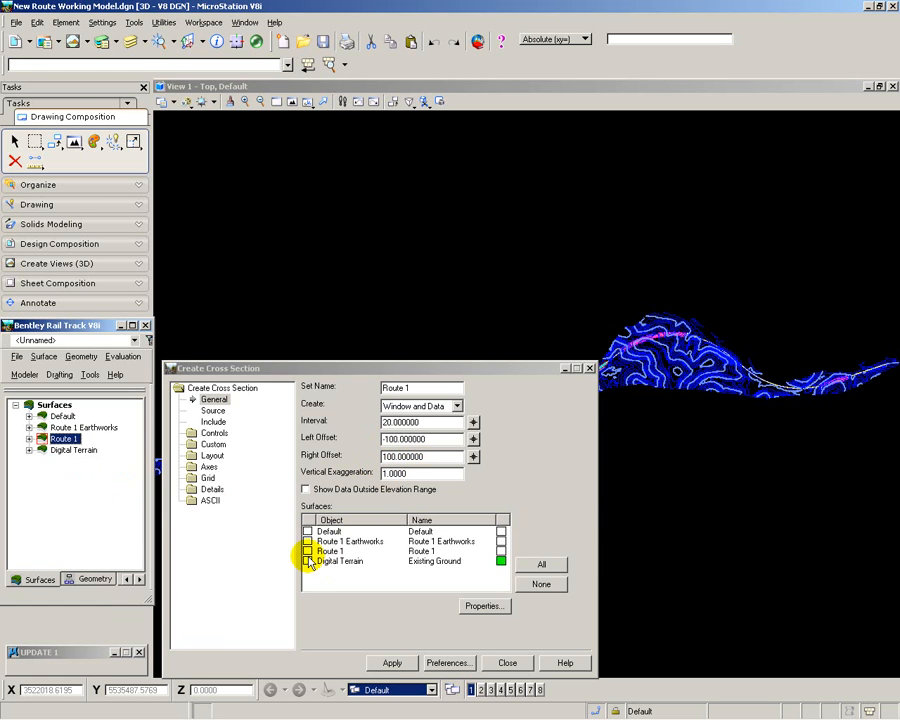
{"action": "left_click", "coordinate": [307, 551]}
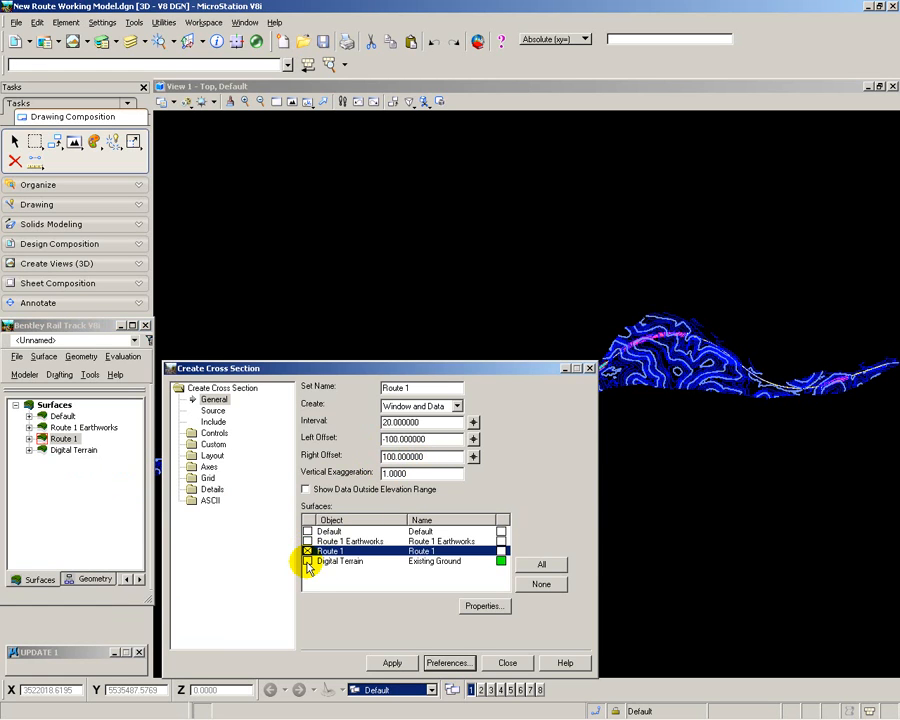
{"action": "left_click", "coordinate": [340, 561]}
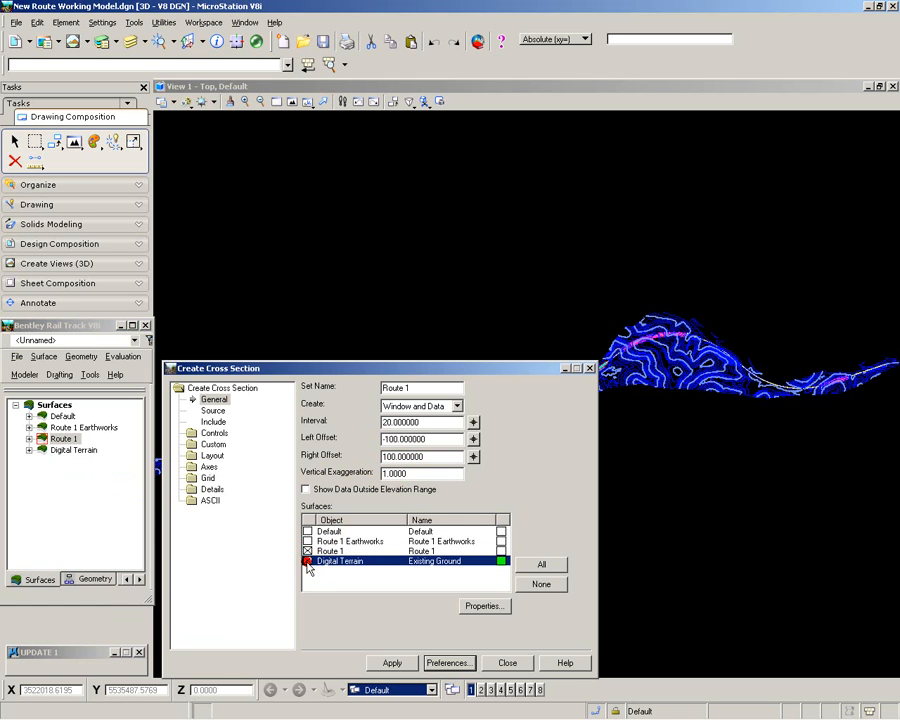
{"action": "left_click", "coordinate": [307, 561]}
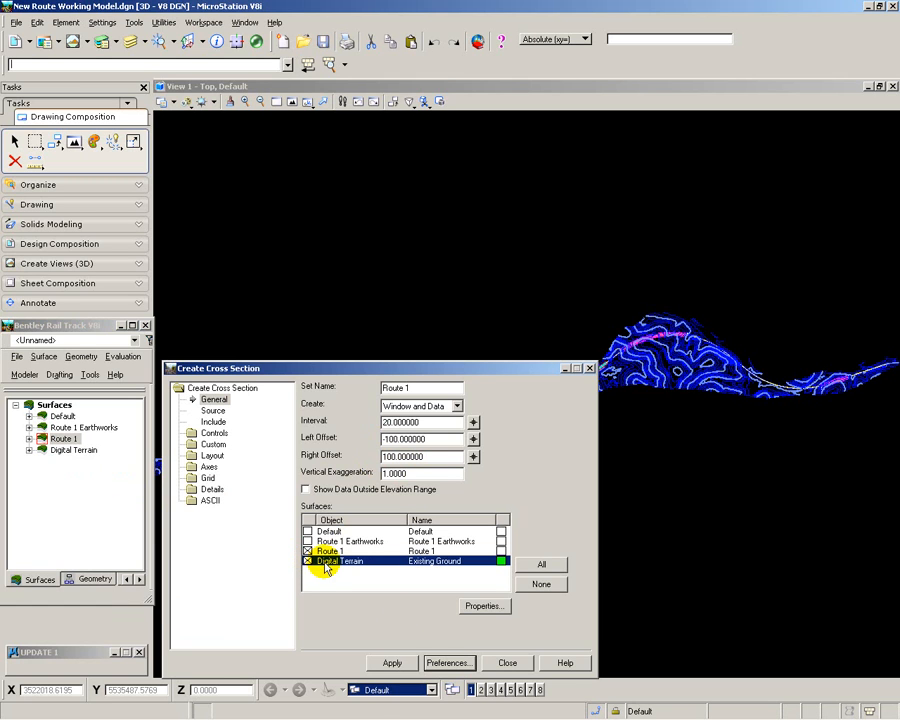
{"action": "left_click", "coordinate": [507, 662]}
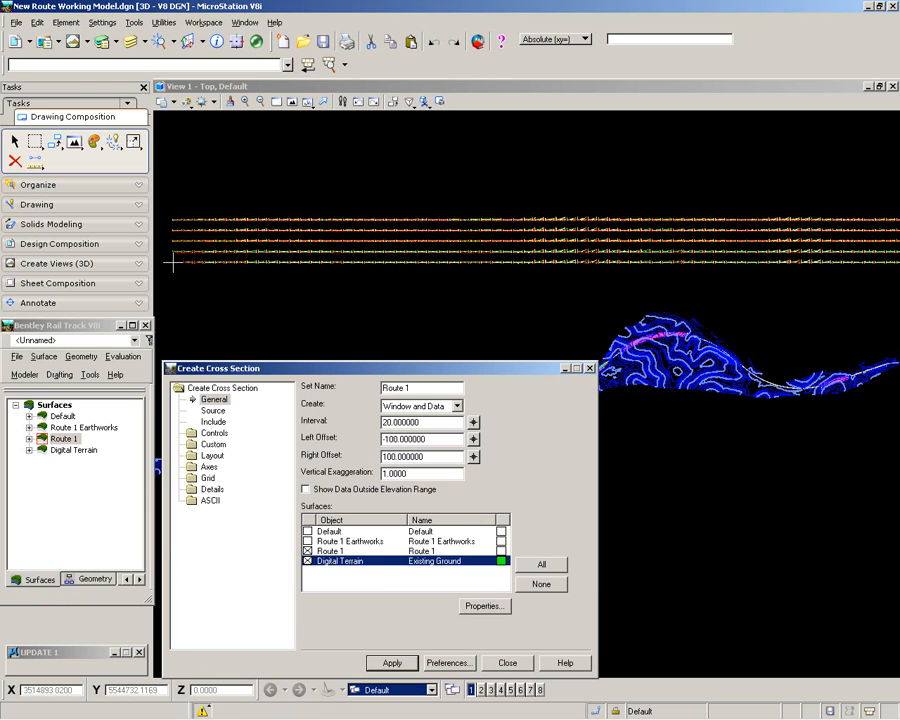
- Place the cross-section rows above the terrain and fit them into view
{"action": "left_click", "coordinate": [507, 663]}
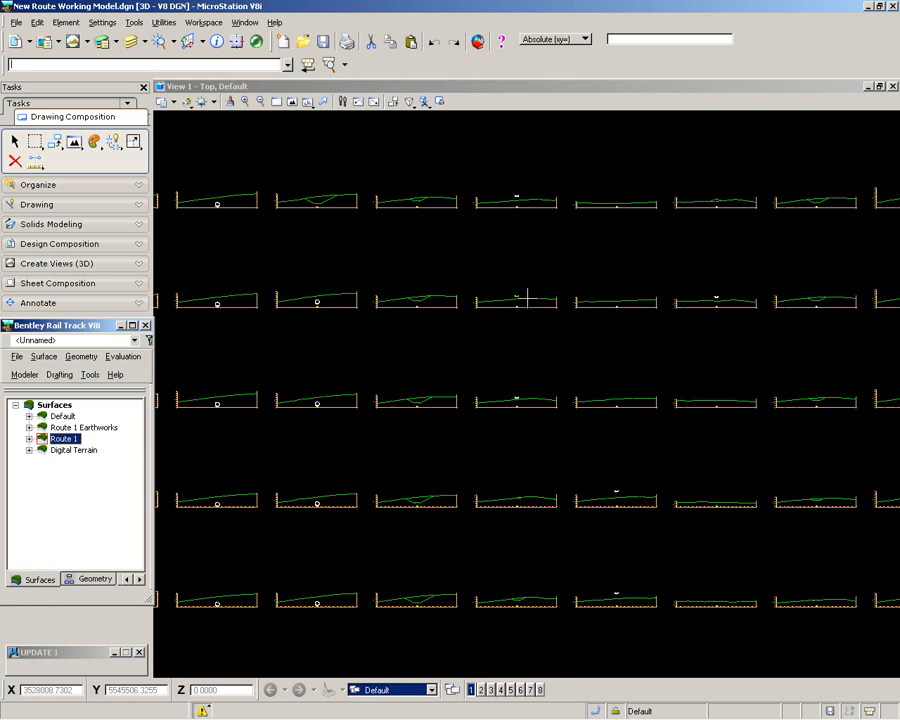
{"action": "left_click", "coordinate": [291, 101]}
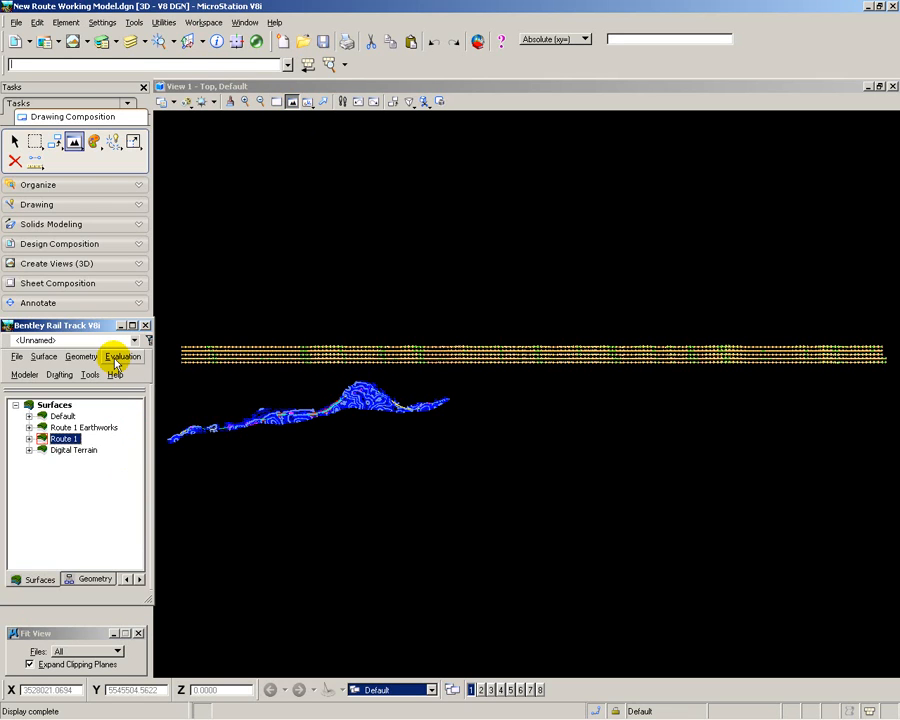
- Open the End-Area Volume tool and dismiss its settings, leaving the section graphic displayed
{"action": "left_click", "coordinate": [122, 357]}
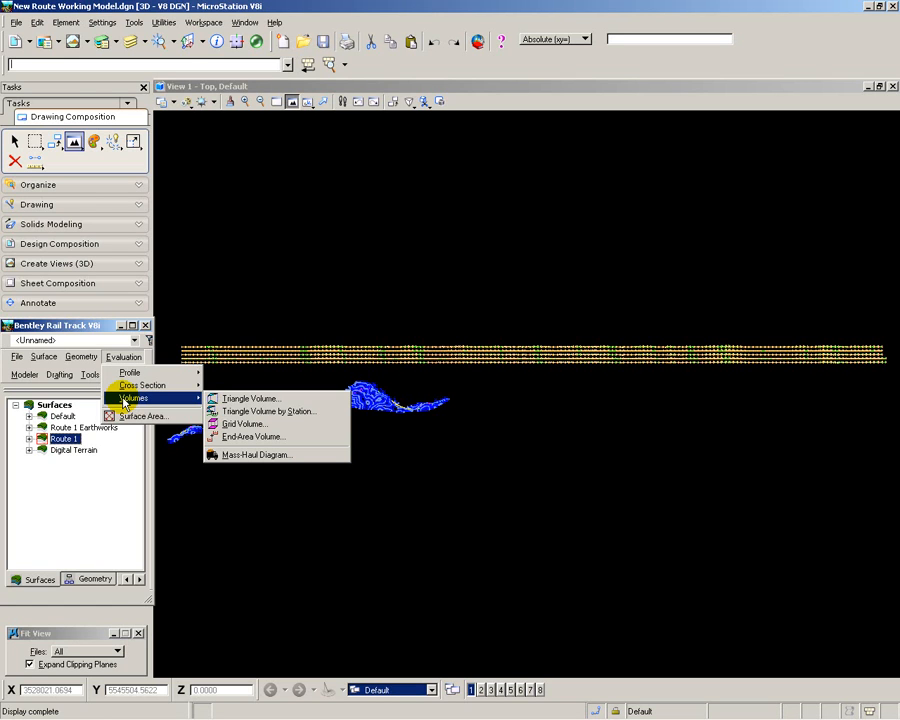
{"action": "mouse_move", "coordinate": [253, 437]}
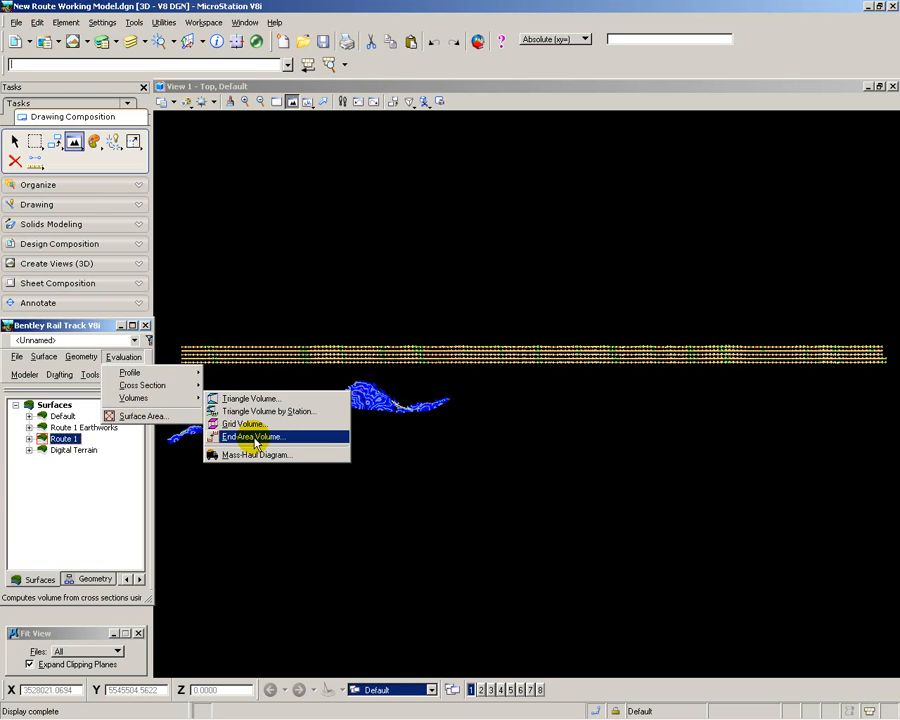
{"action": "left_click", "coordinate": [252, 437]}
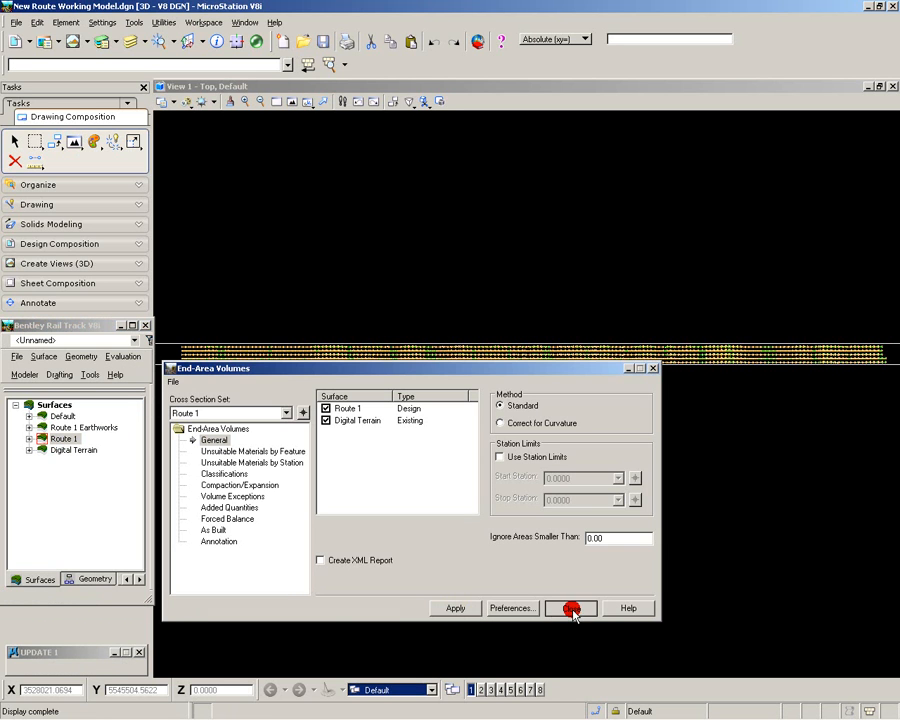
{"action": "left_click", "coordinate": [571, 608]}
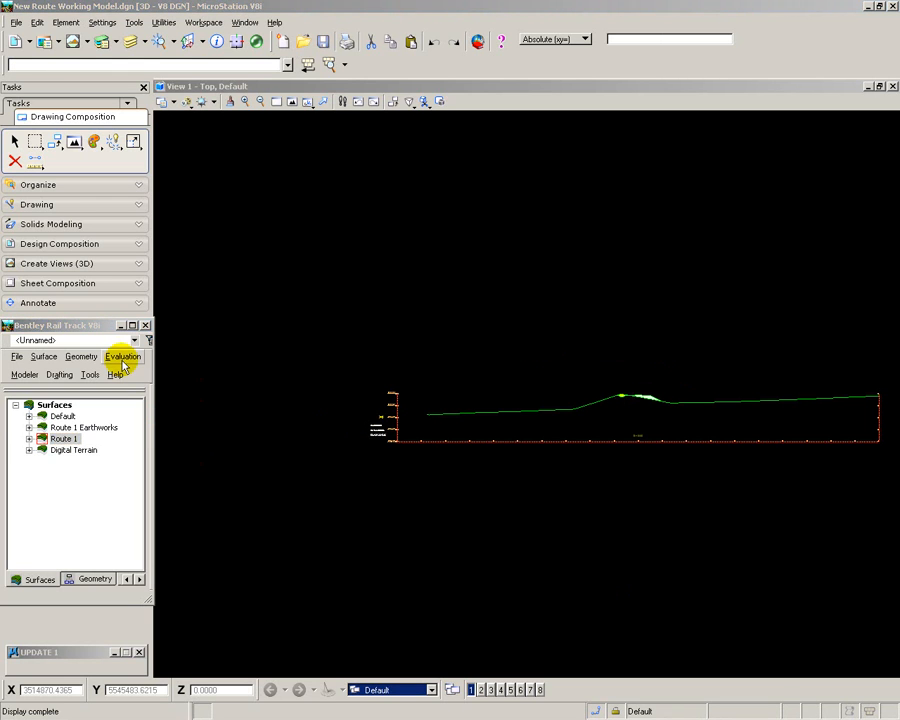
- Reopen End-Area Volume for Route 1 with Create XML Report checked and apply
{"action": "left_click", "coordinate": [124, 356]}
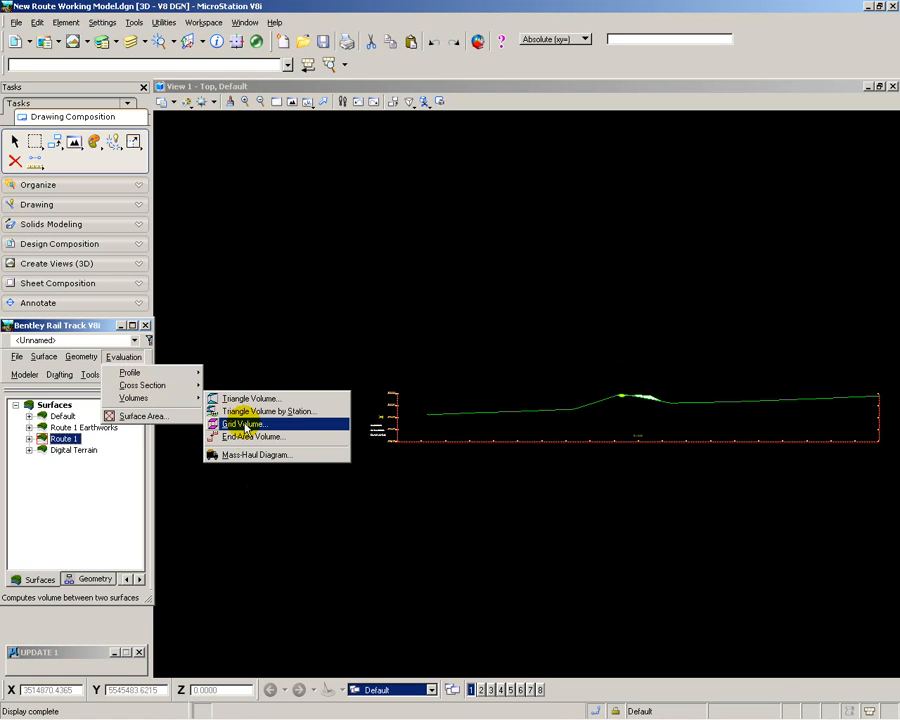
{"action": "left_click", "coordinate": [245, 424]}
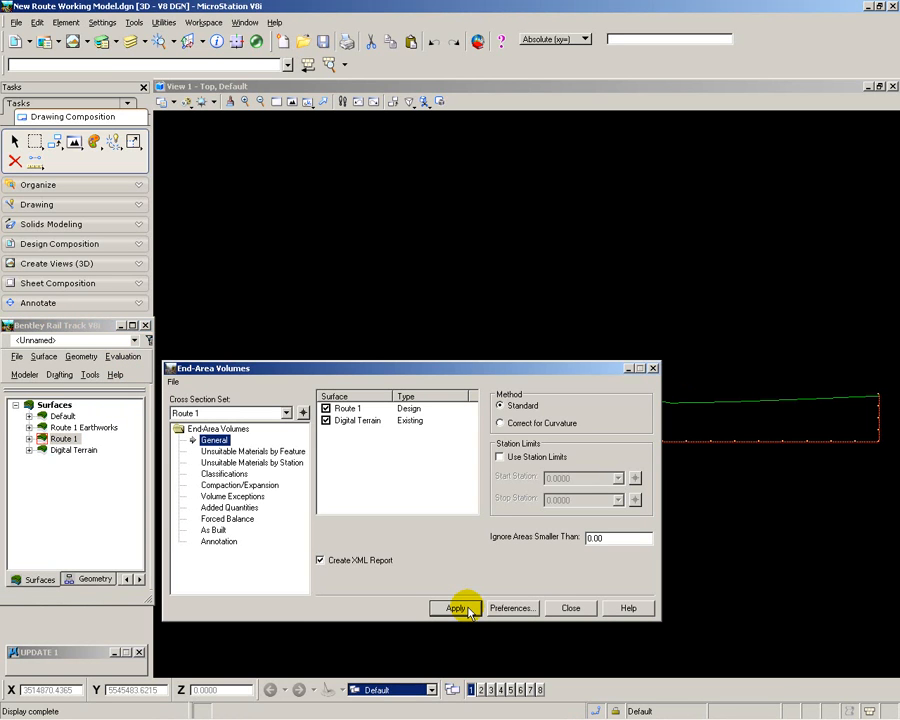
{"action": "left_click", "coordinate": [457, 608]}
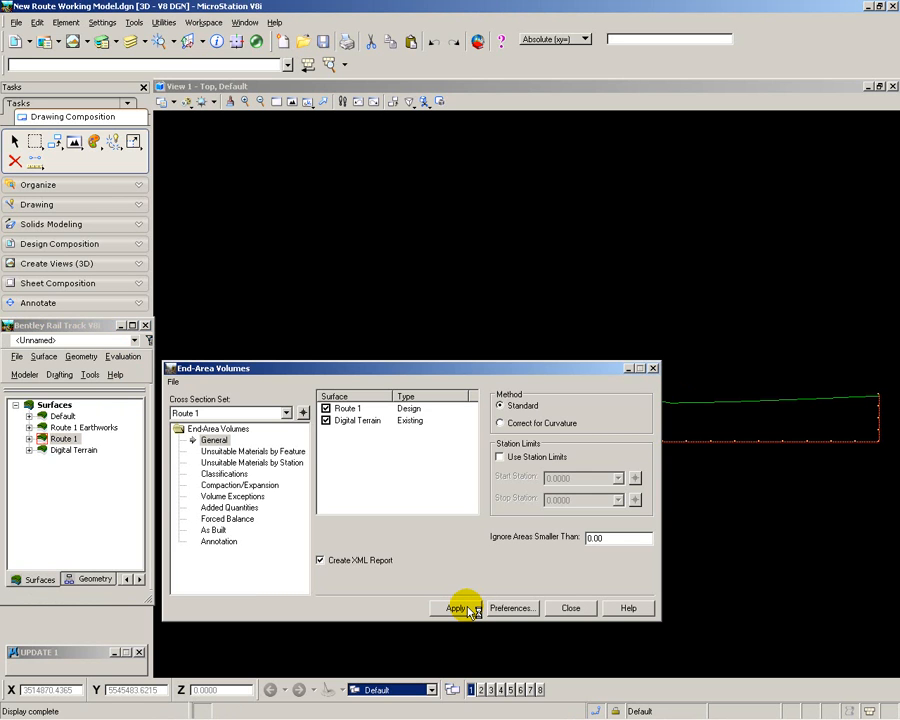
- Run the volume calculation and scroll the report down to the Grand Total cut and fill
{"action": "left_click", "coordinate": [457, 608]}
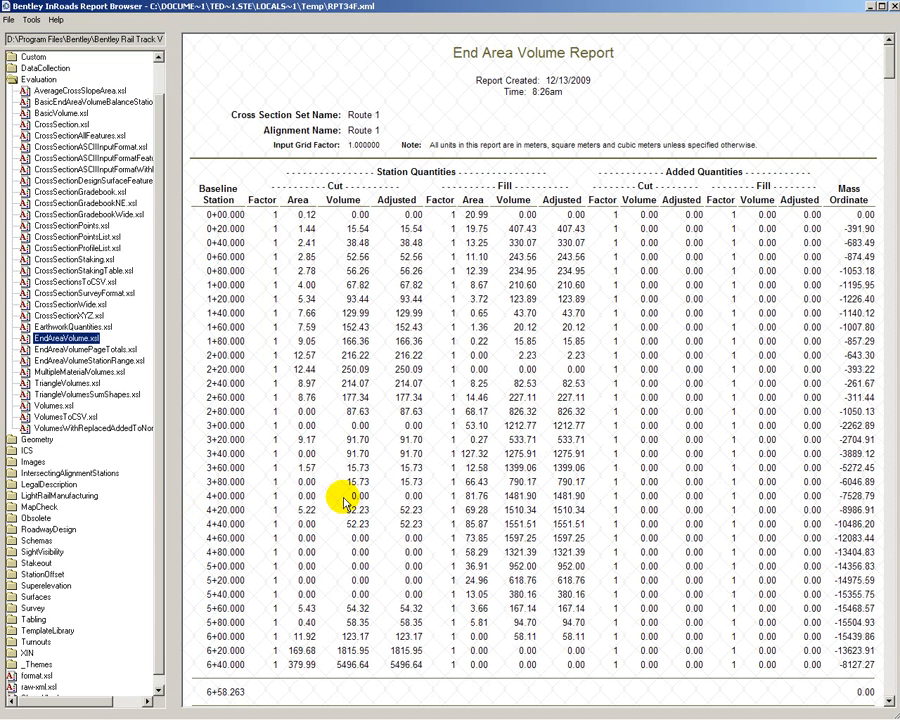
{"action": "mouse_move", "coordinate": [500, 199]}
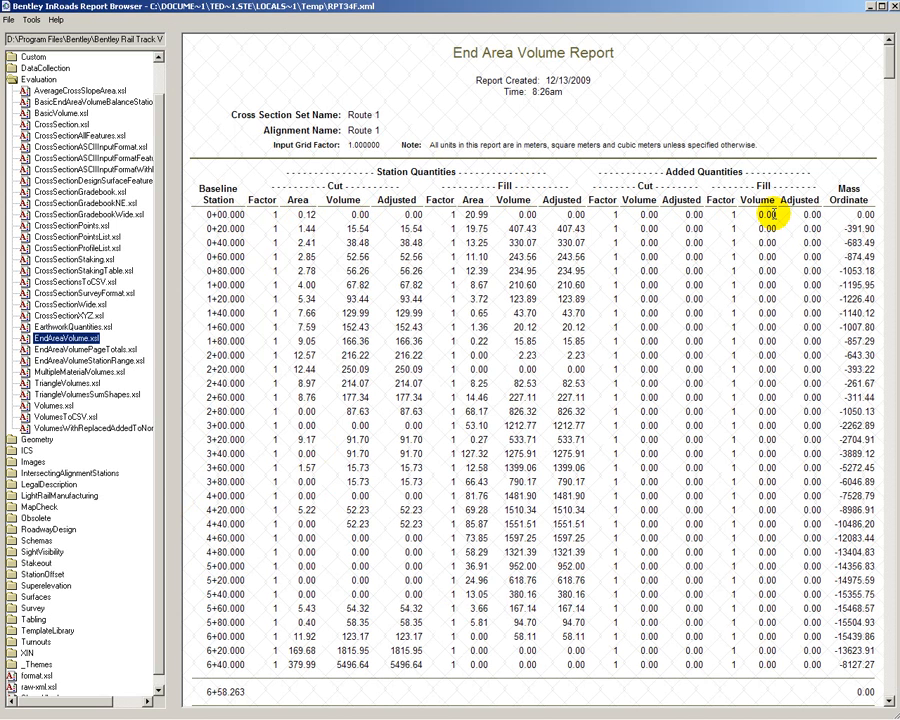
{"action": "mouse_move", "coordinate": [848, 210]}
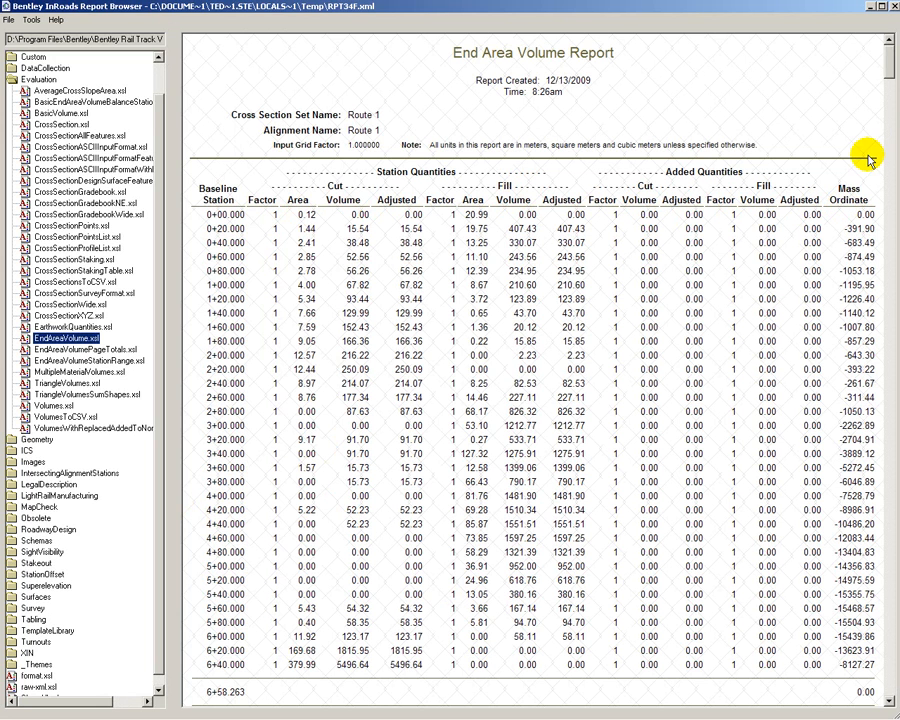
{"action": "scroll", "scroll_direction": "down", "scroll_amount": 3}
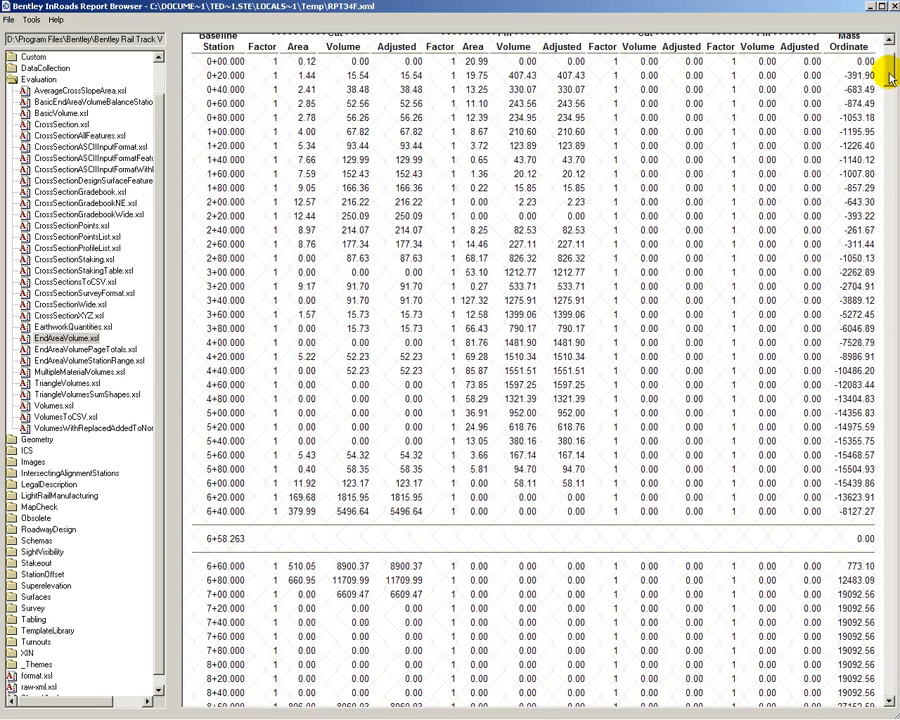
{"action": "scroll", "scroll_direction": "down", "scroll_amount": 3}
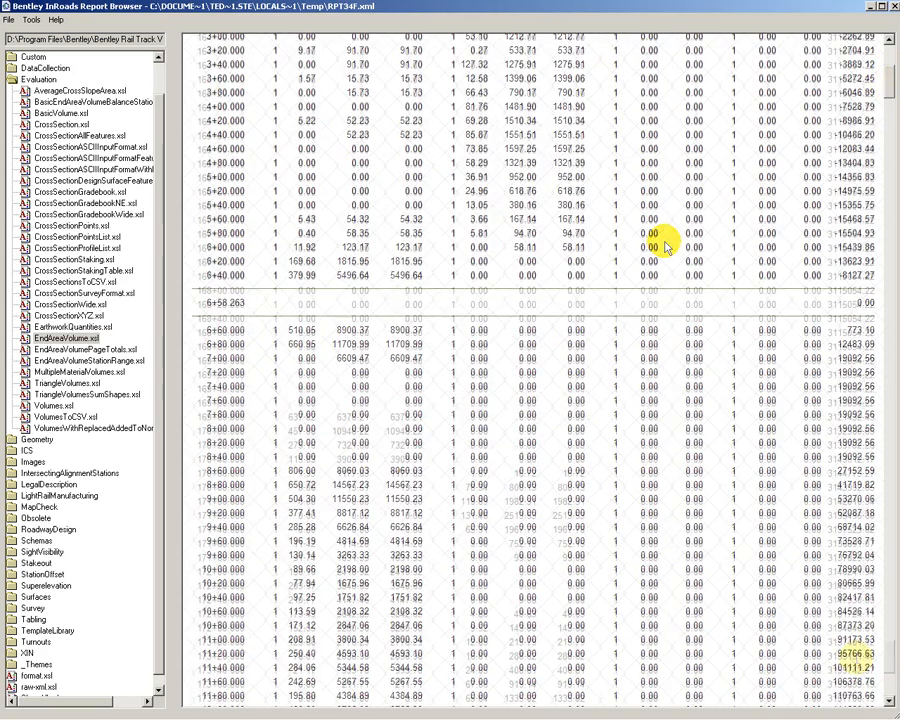
{"action": "scroll", "scroll_direction": "down", "scroll_amount": 3}
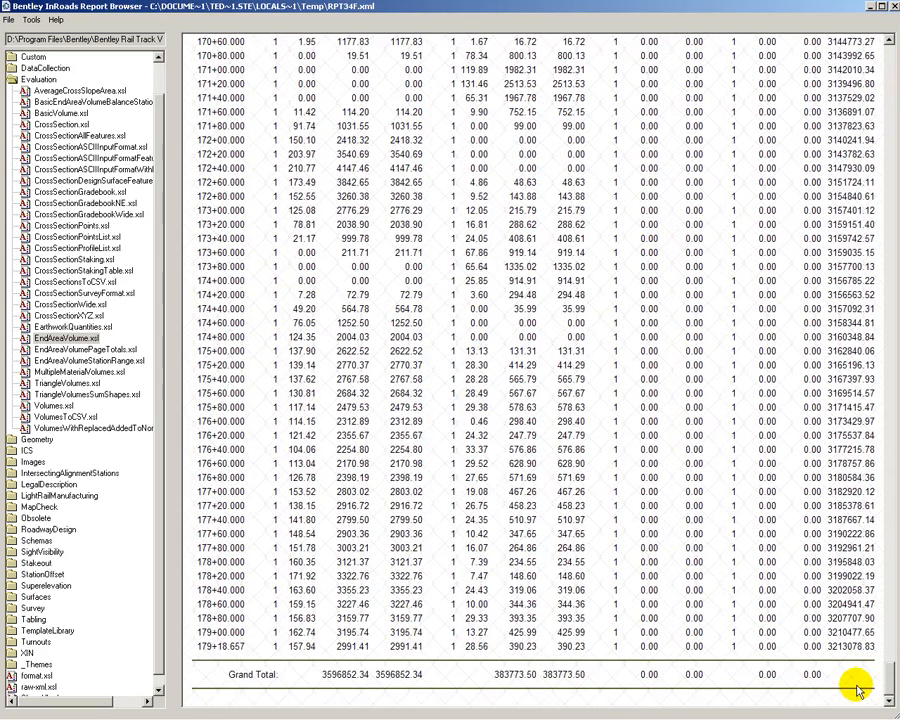
{"action": "mouse_move", "coordinate": [258, 688]}
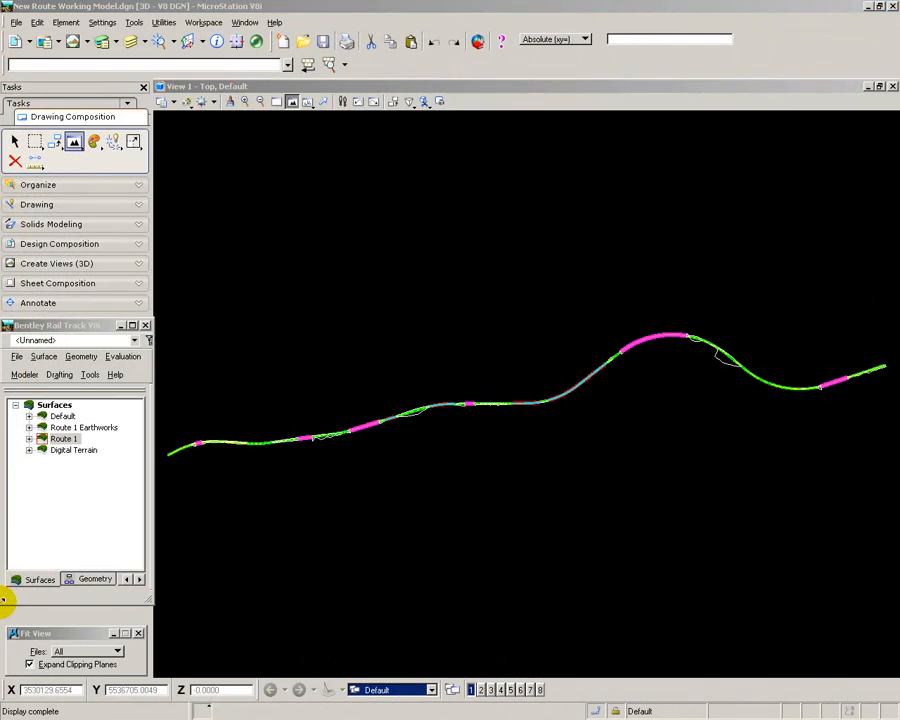
{"action": "mouse_move", "coordinate": [191, 501]}
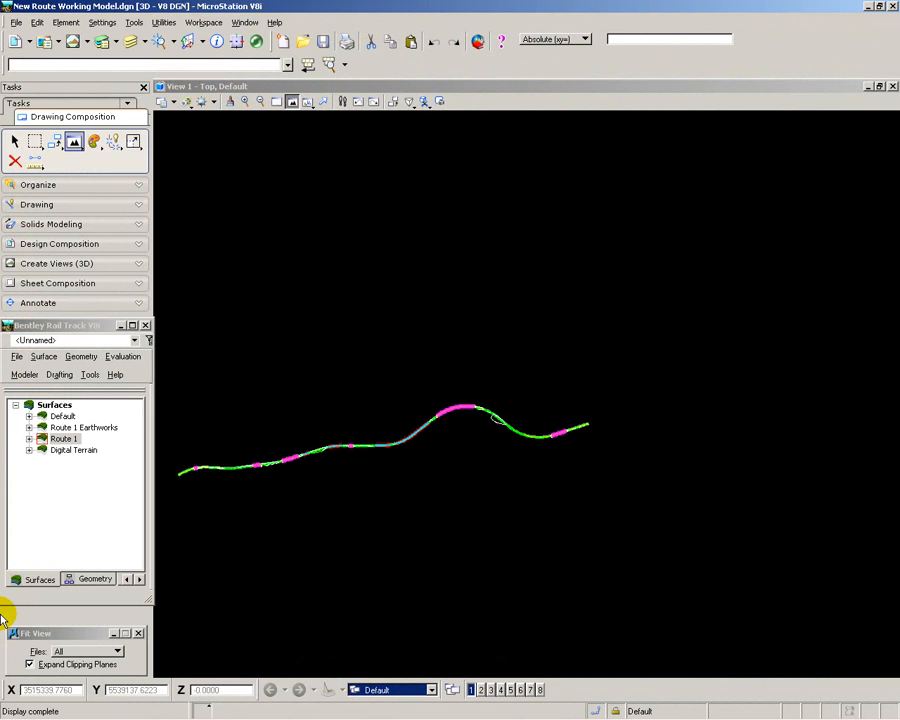
{"action": "mouse_move", "coordinate": [110, 356]}
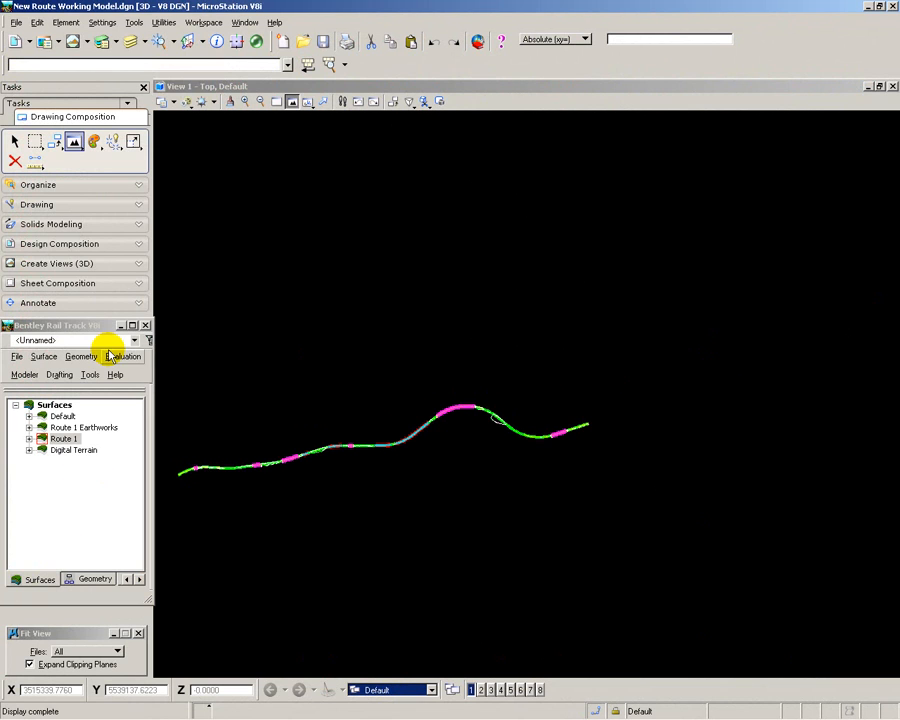
- Create the Route 1 longitudinal profile via Evaluation > Profile and place it in the drawing
{"action": "left_click", "coordinate": [124, 356]}
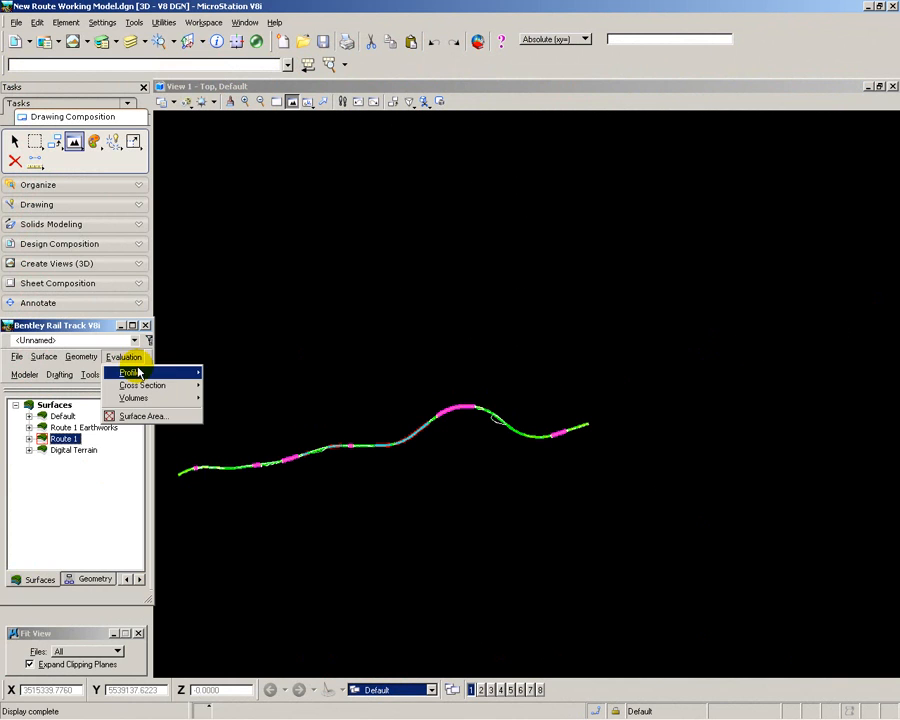
{"action": "left_click", "coordinate": [129, 372]}
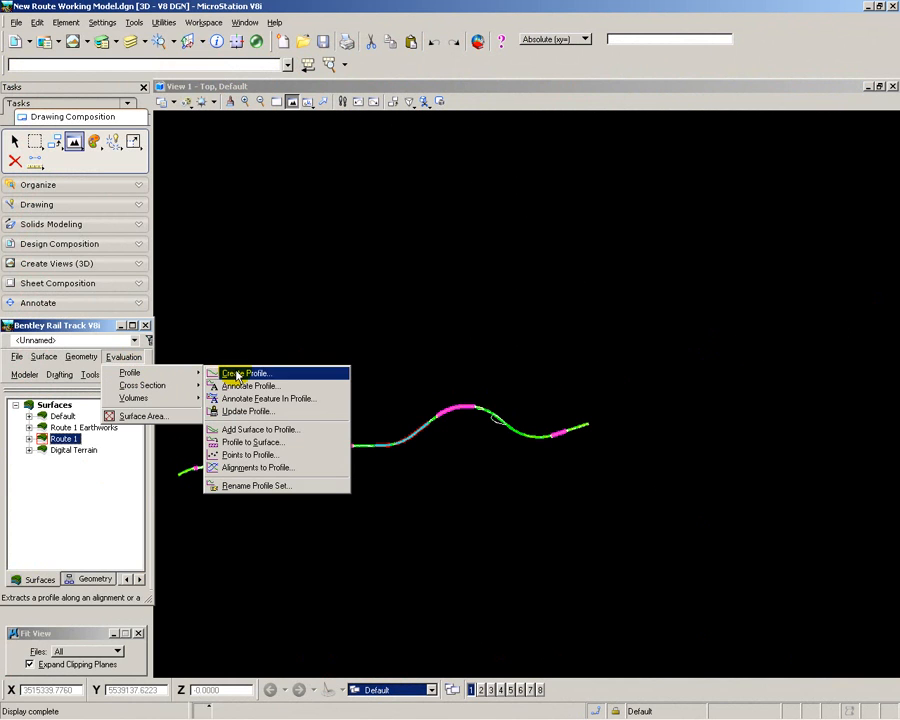
{"action": "left_click", "coordinate": [245, 373]}
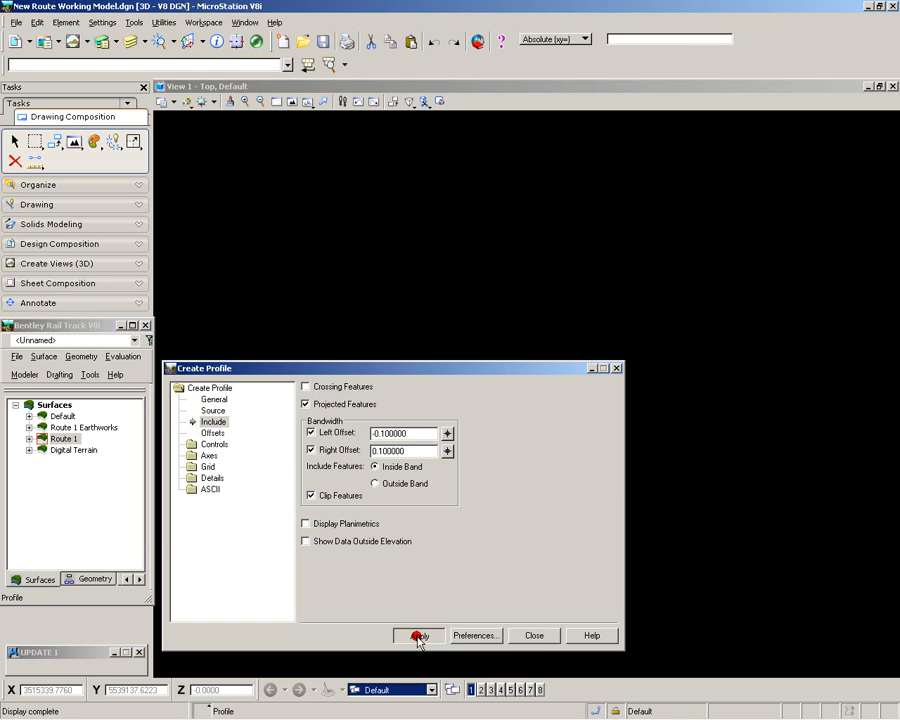
{"action": "left_click", "coordinate": [419, 636]}
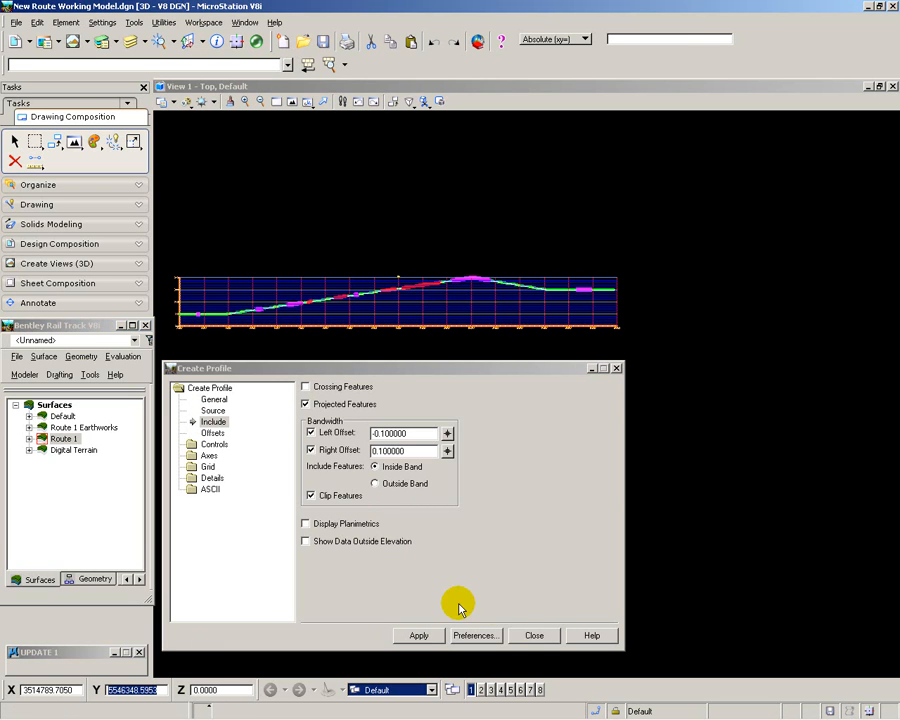
{"action": "left_click", "coordinate": [534, 635]}
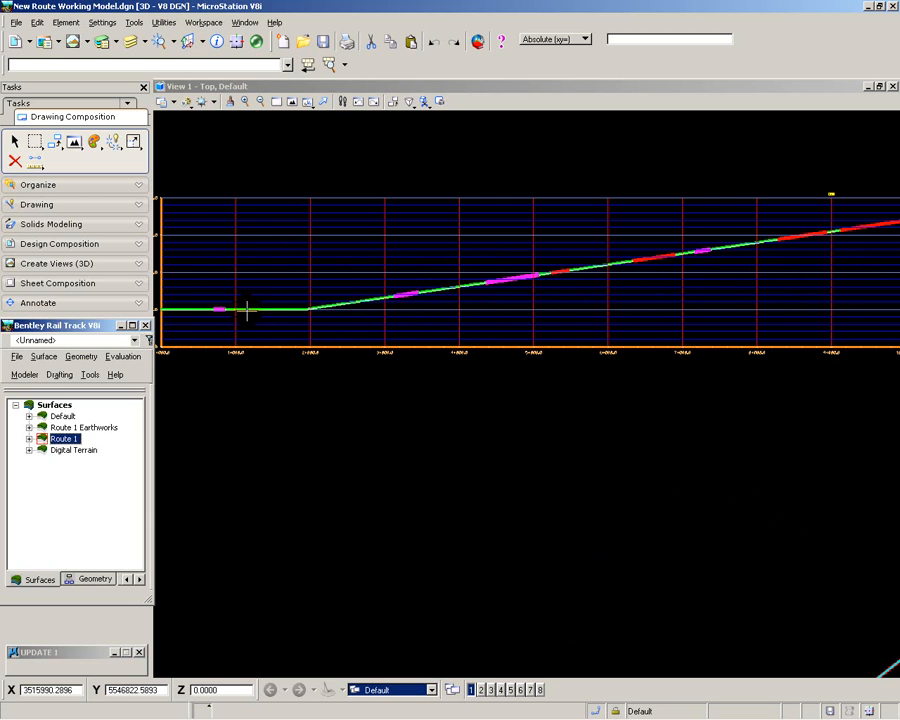
{"action": "mouse_move", "coordinate": [405, 295]}
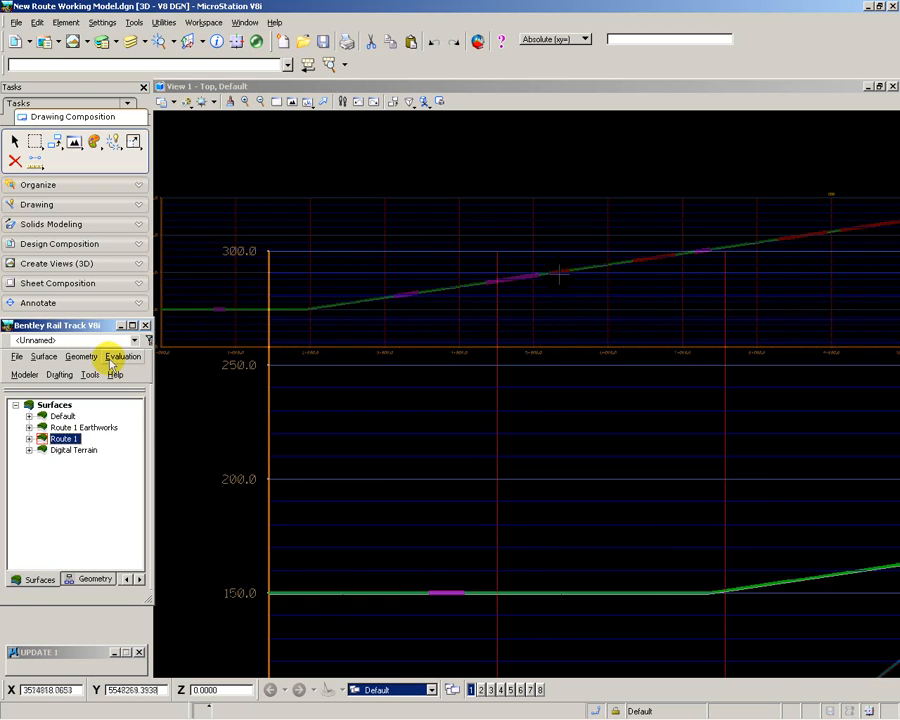
- Start a mass-haul diagram from Evaluation > Volumes and choose the volume XML data file
{"action": "left_click", "coordinate": [123, 356]}
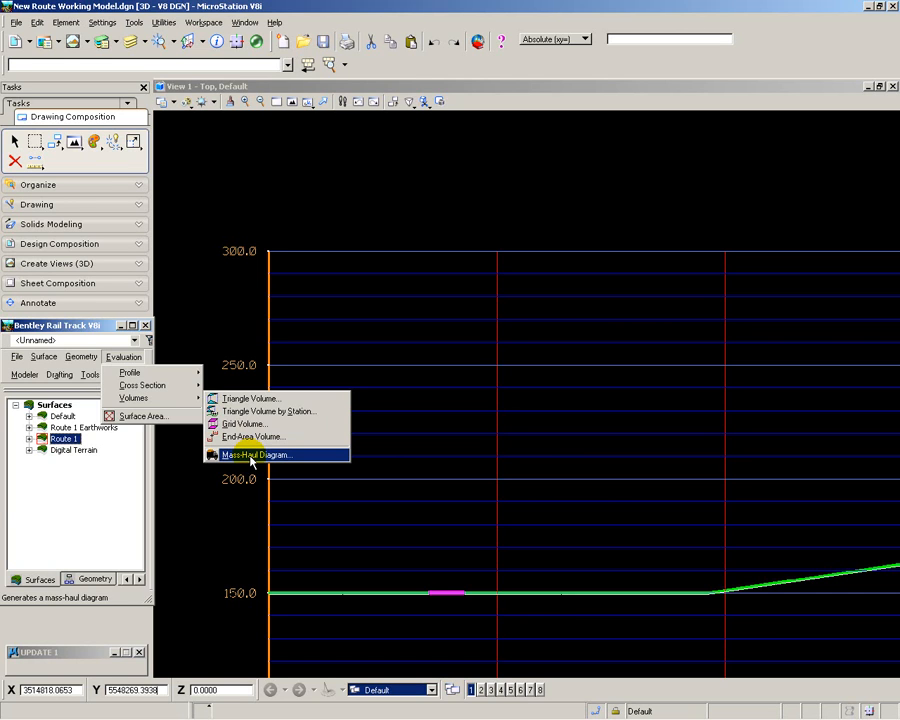
{"action": "left_click", "coordinate": [258, 455]}
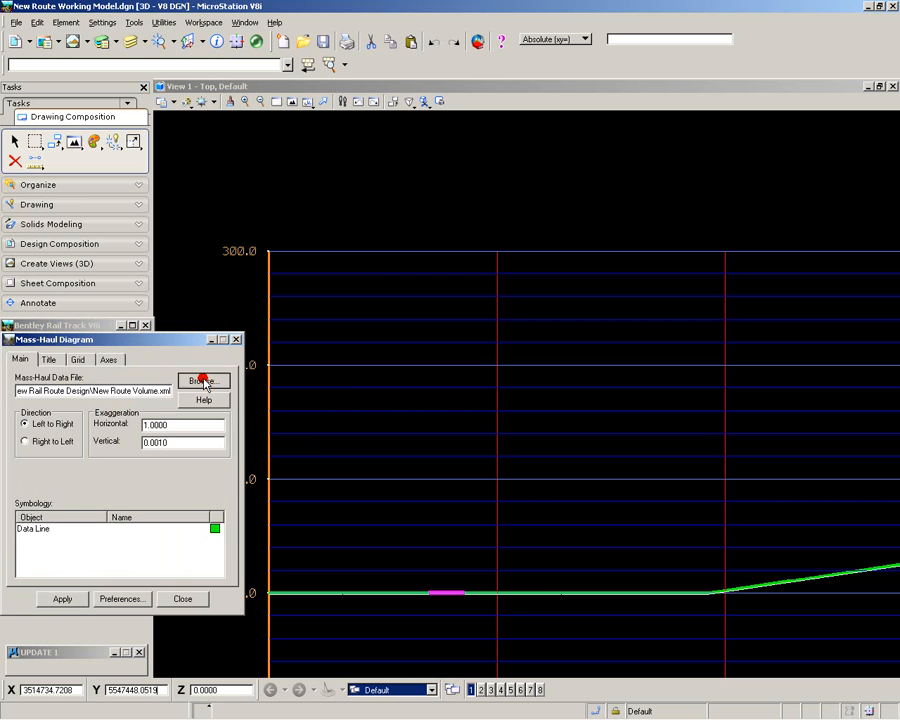
{"action": "left_click", "coordinate": [203, 381]}
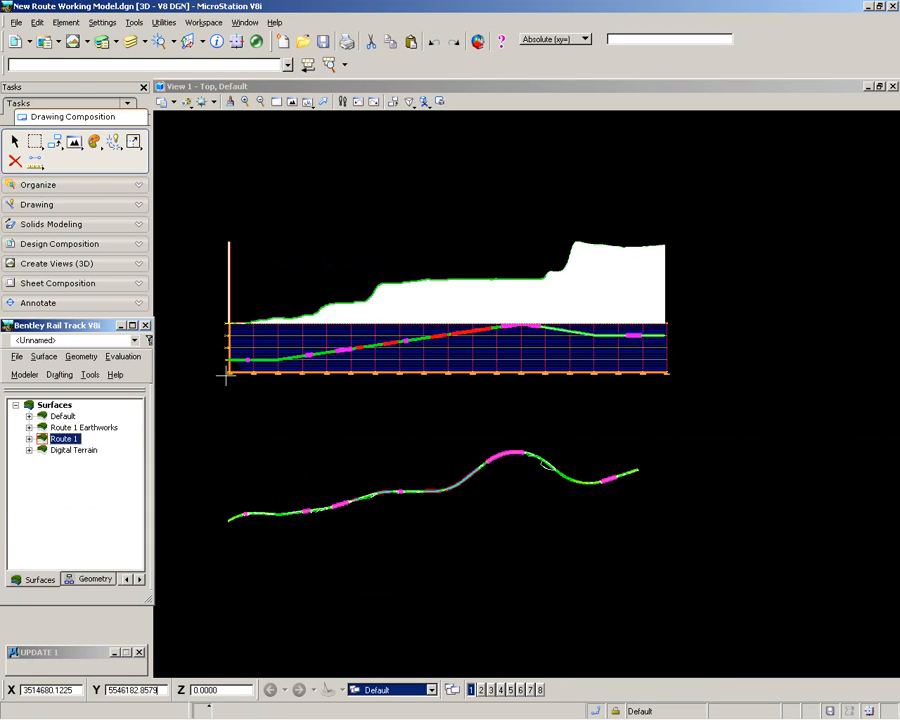
{"action": "mouse_move", "coordinate": [230, 372]}
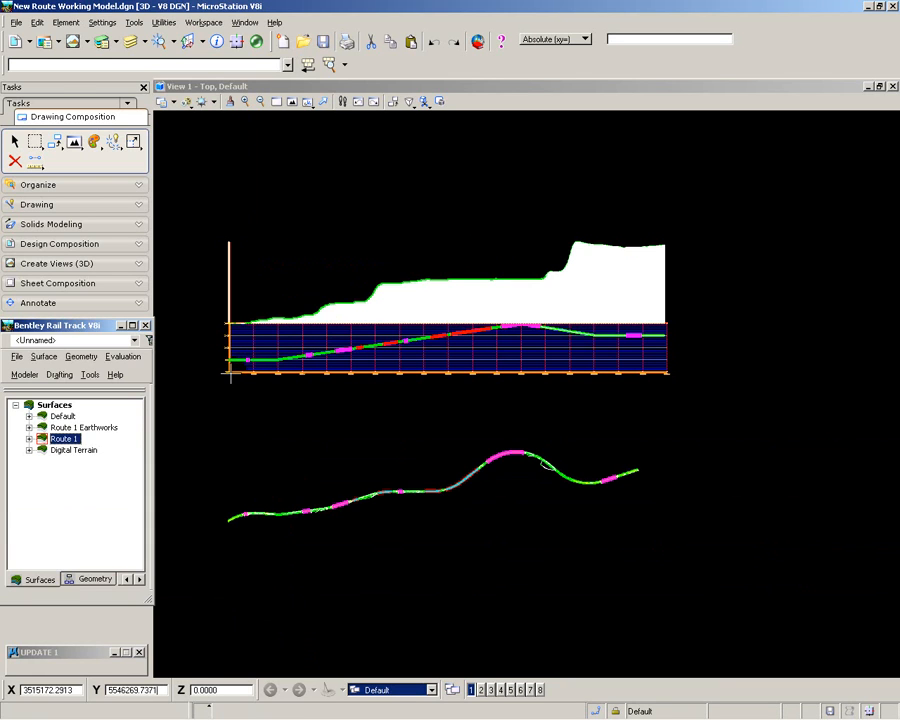